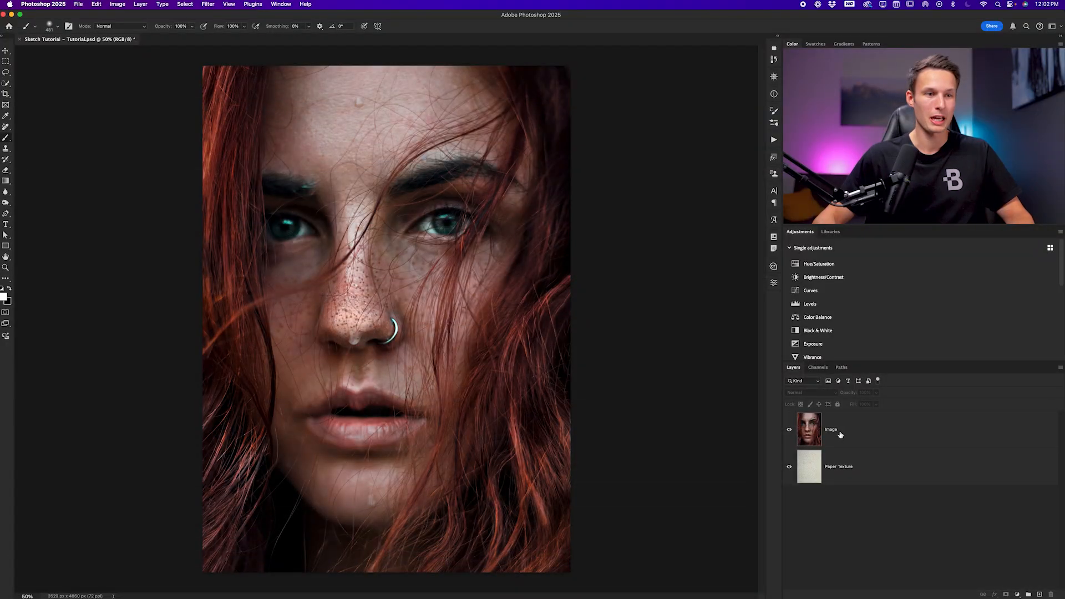
Toggle the portrait to check the paper texture, then convert the portrait layer to a smart object.
left_click(789, 429)
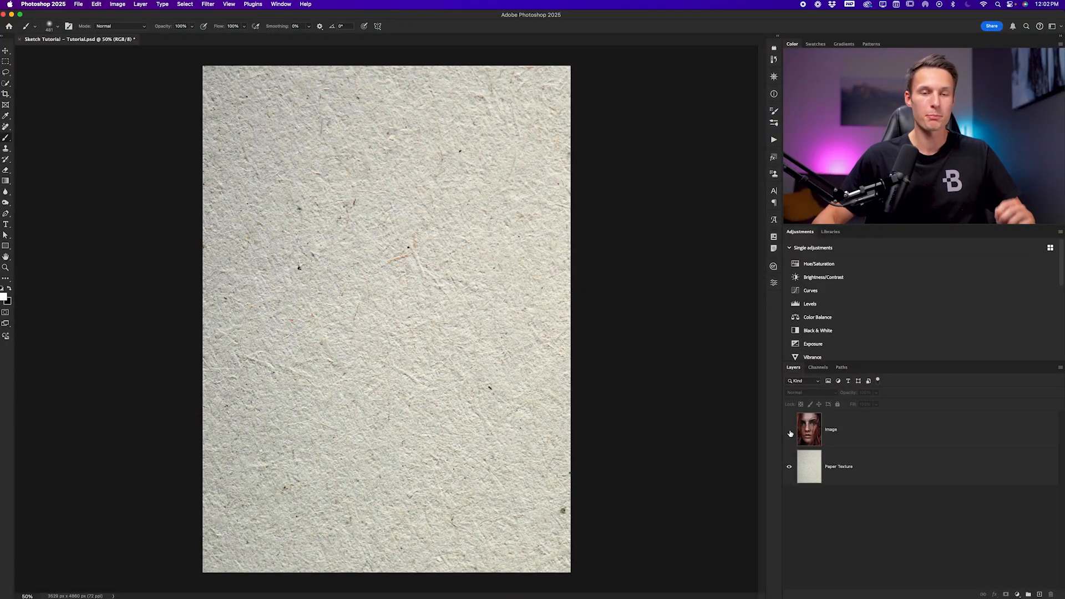
mouse_move(789, 429)
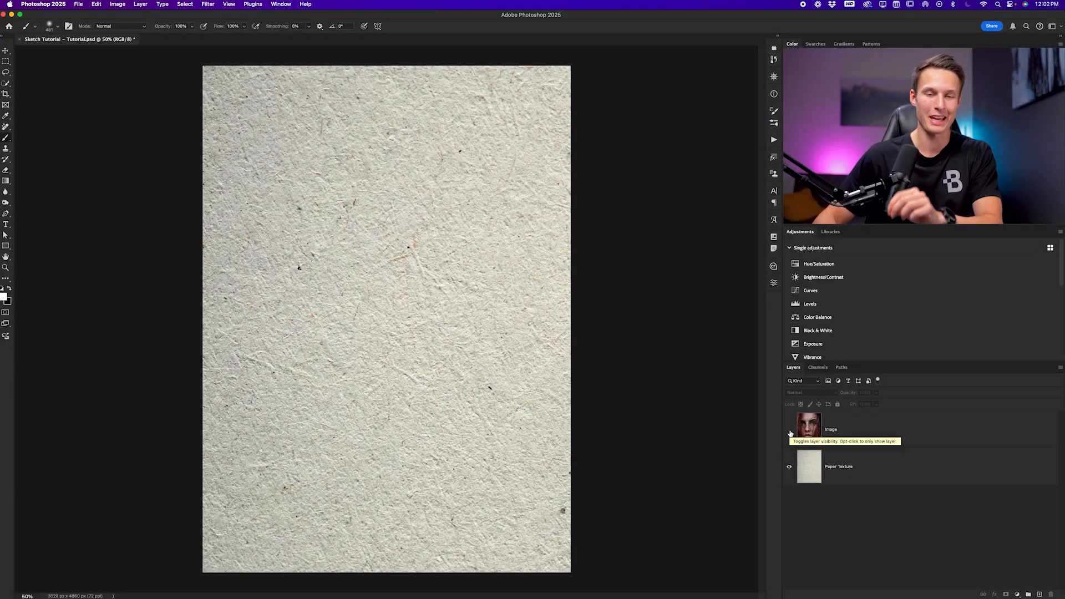
left_click(790, 432)
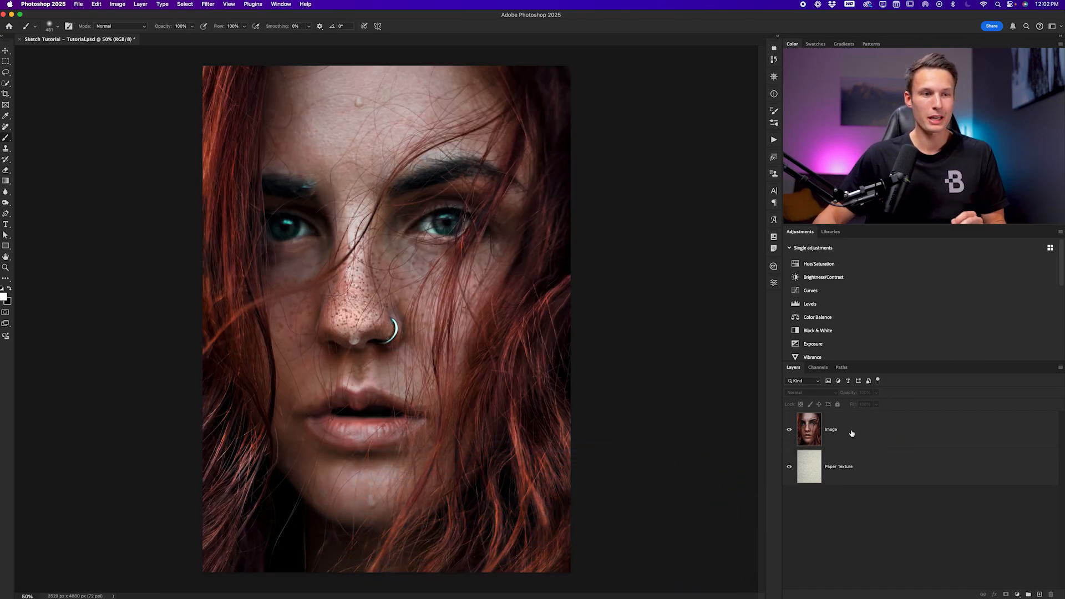
left_click(832, 429)
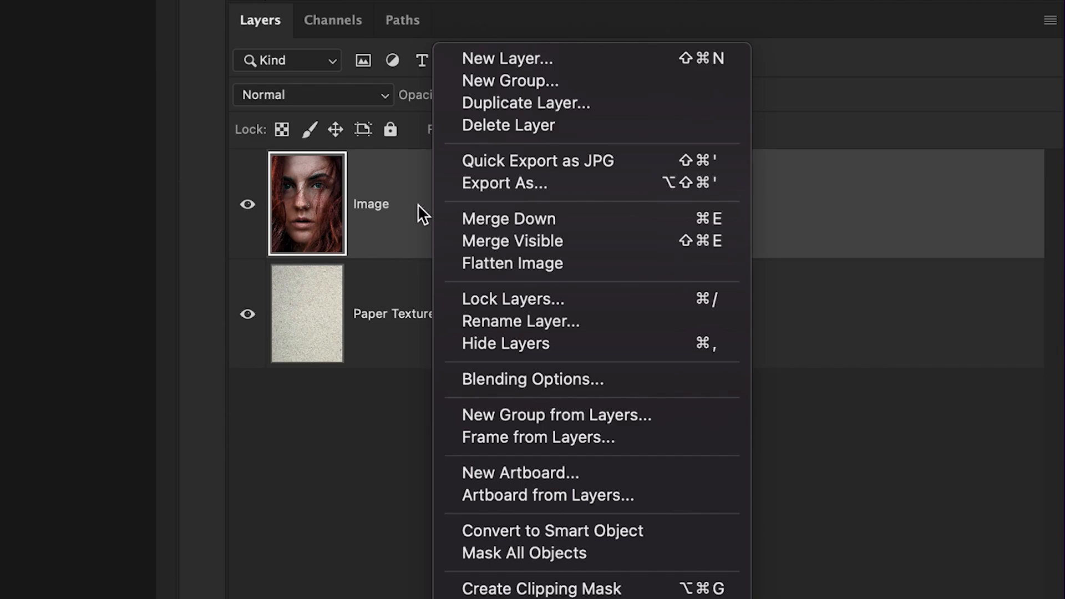
left_click(551, 531)
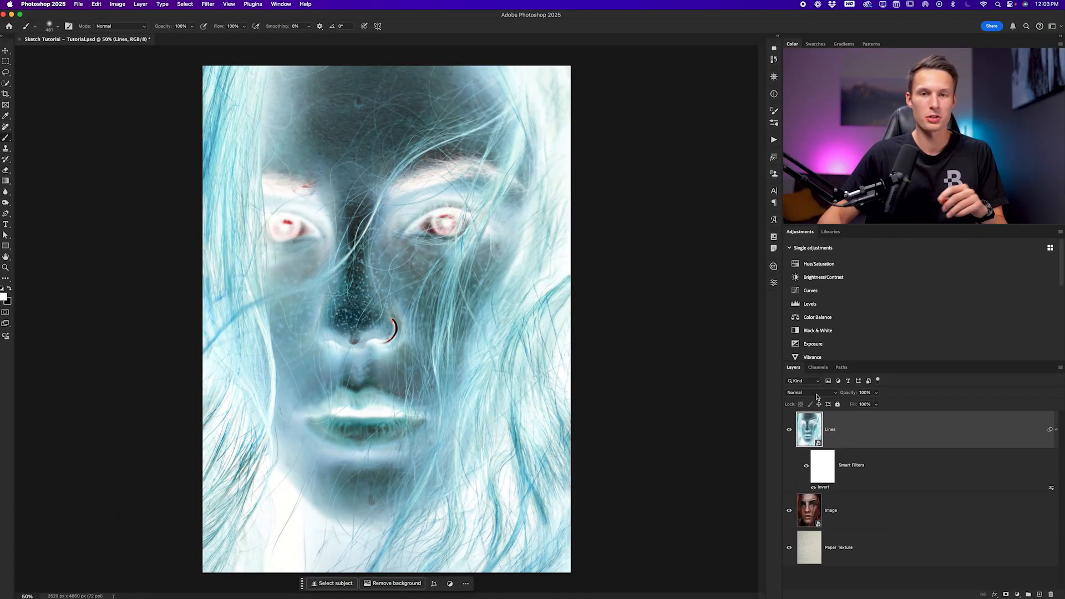
Blend the Lines layer in Color Dodge and apply a 4.4 px Gaussian Blur.
left_click(805, 392)
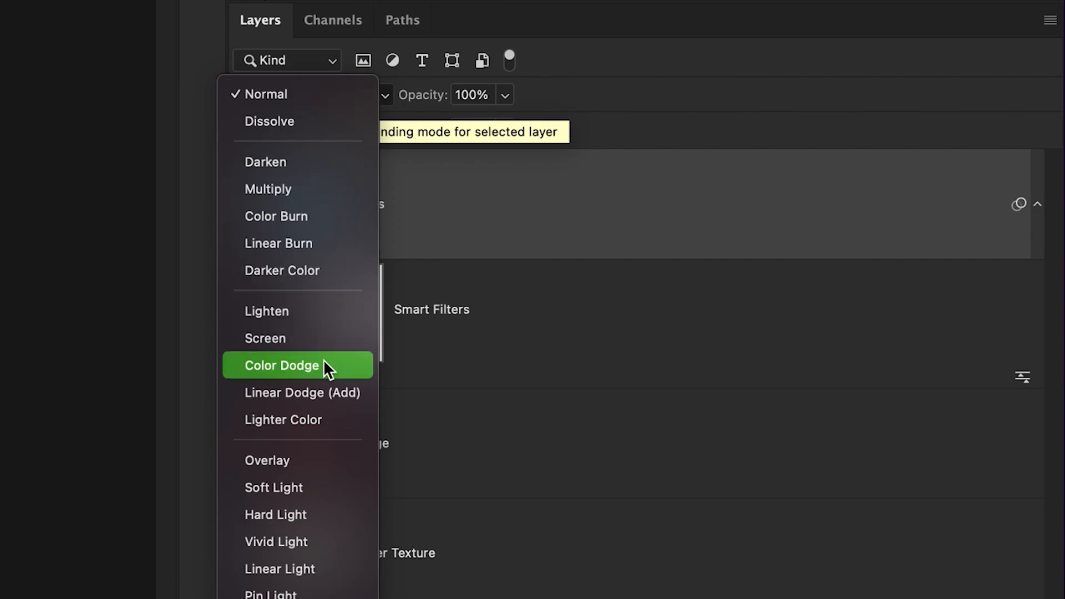
left_click(281, 365)
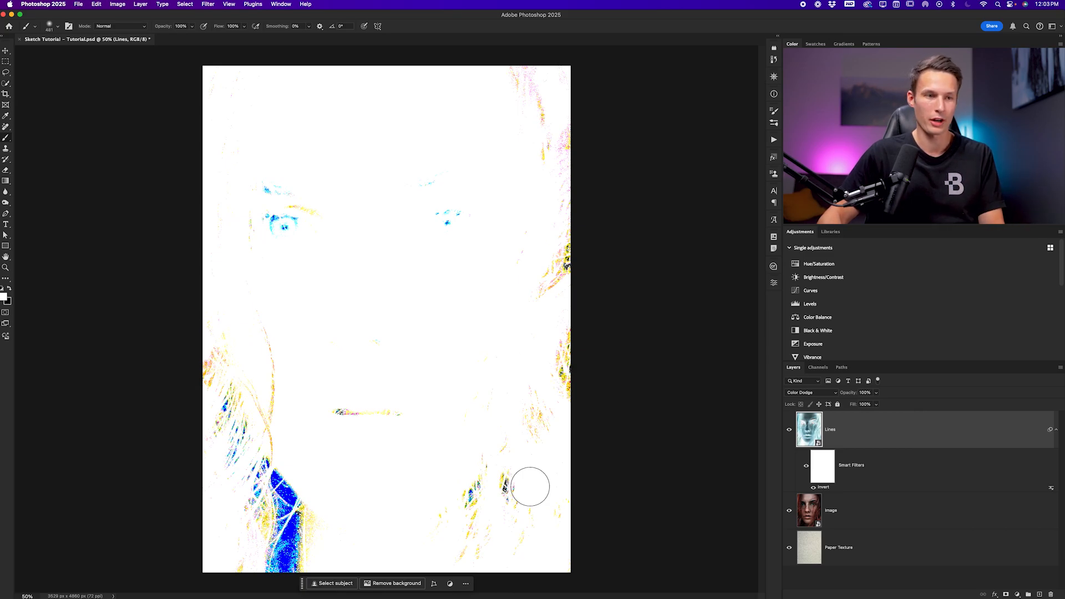
left_click(207, 4)
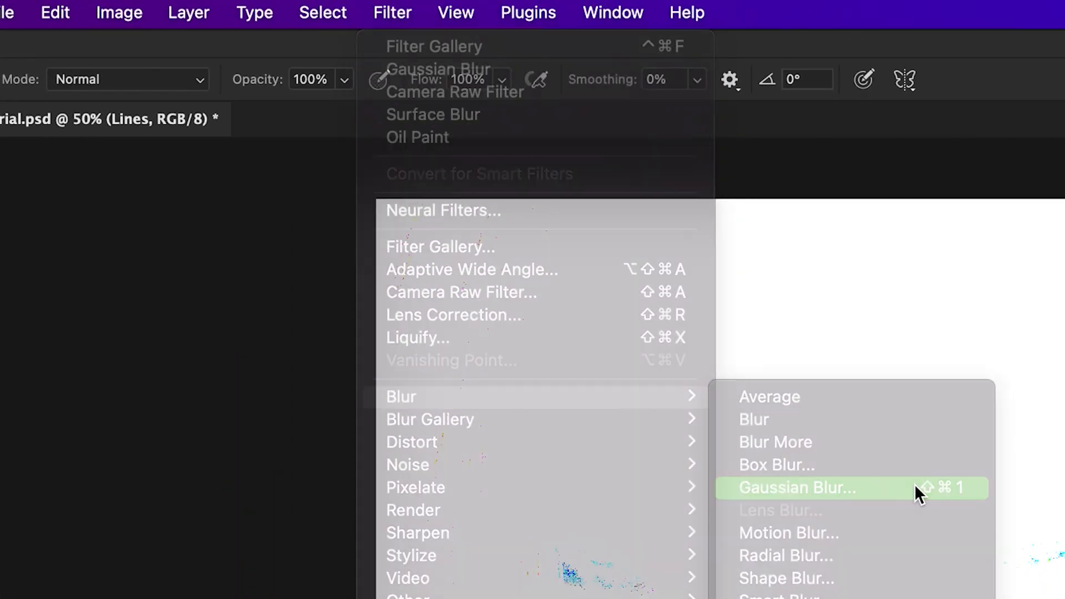
left_click(795, 487)
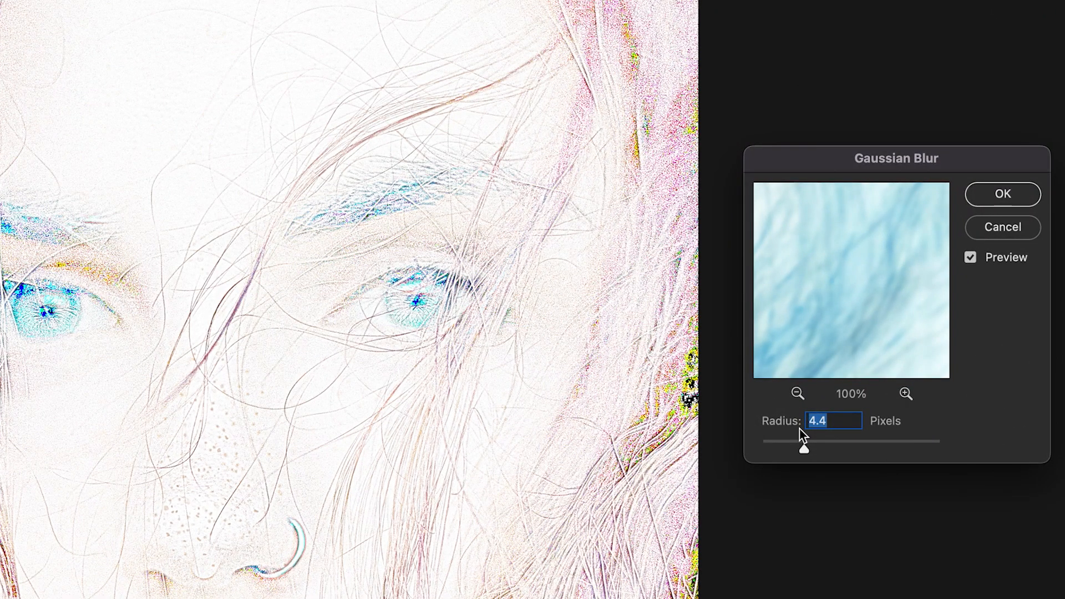
left_click(1002, 194)
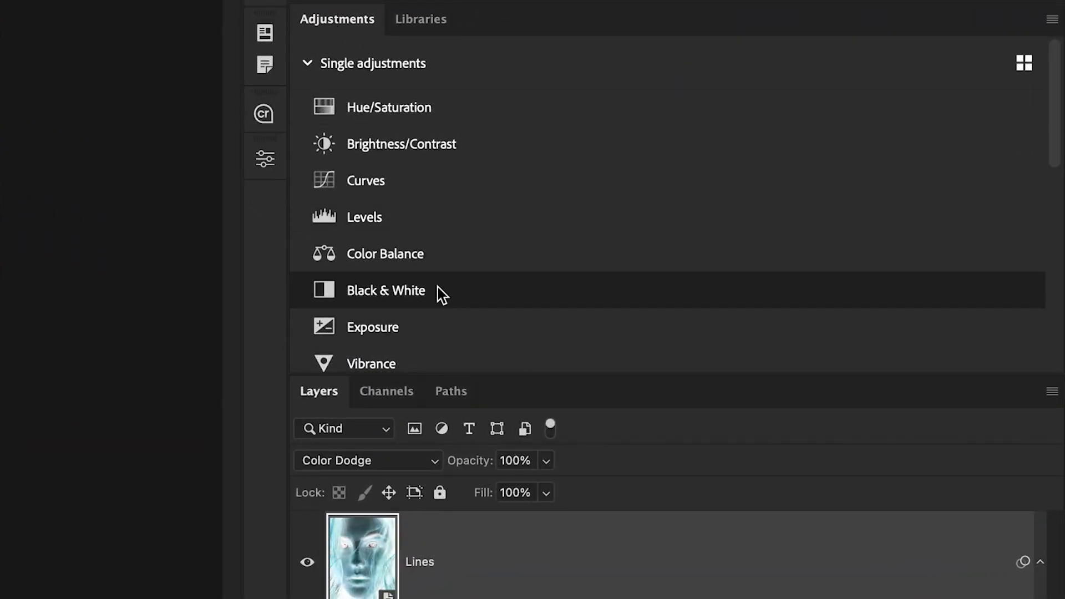
Add a Black & White adjustment and a Levels adjustment with the black input slider pushed right.
left_click(386, 290)
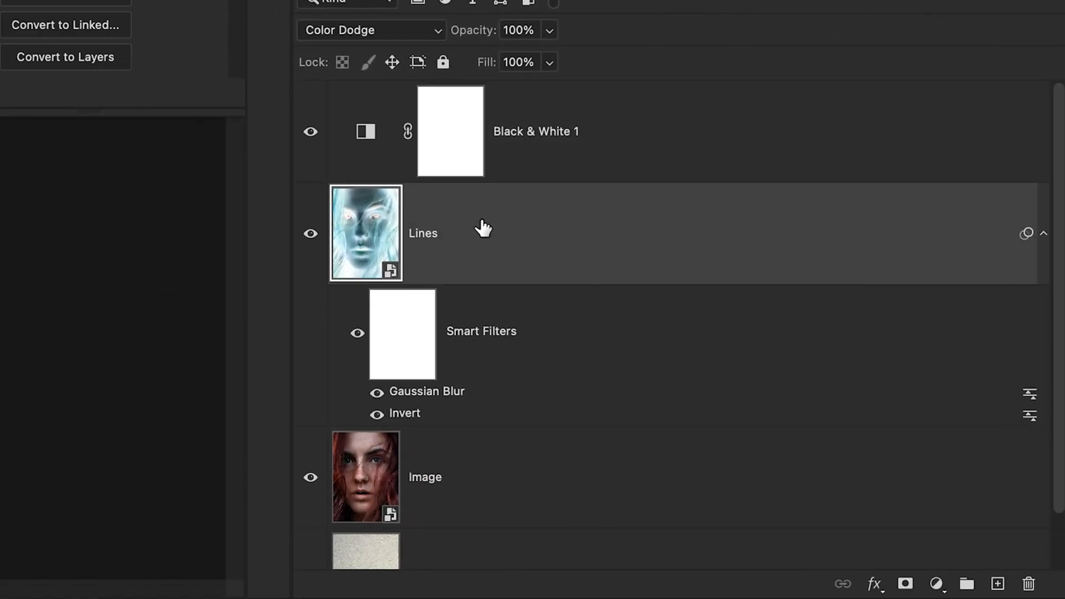
mouse_move(482, 227)
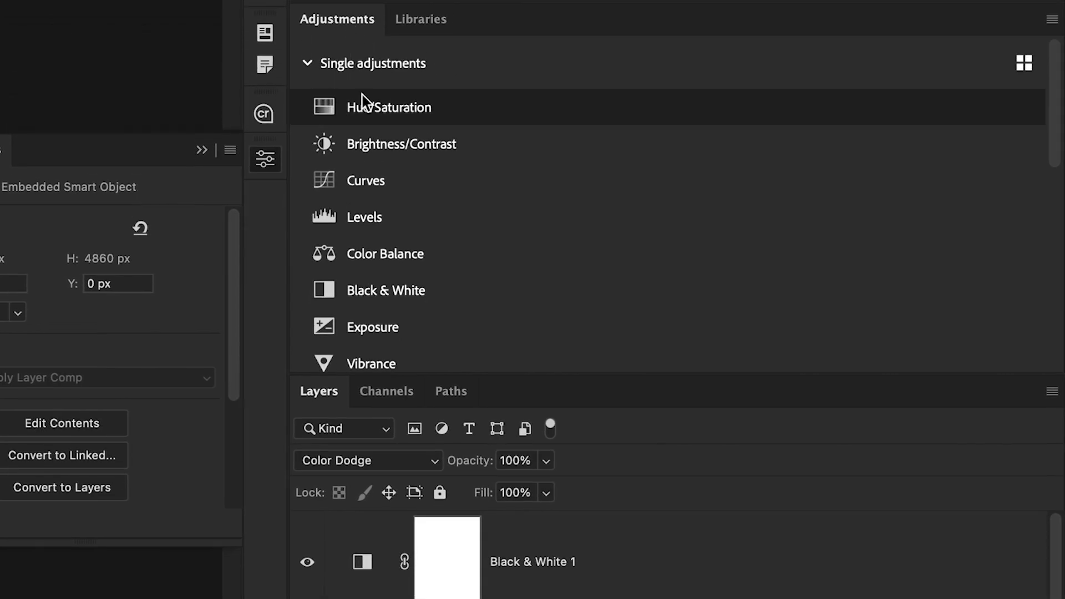
left_click(364, 216)
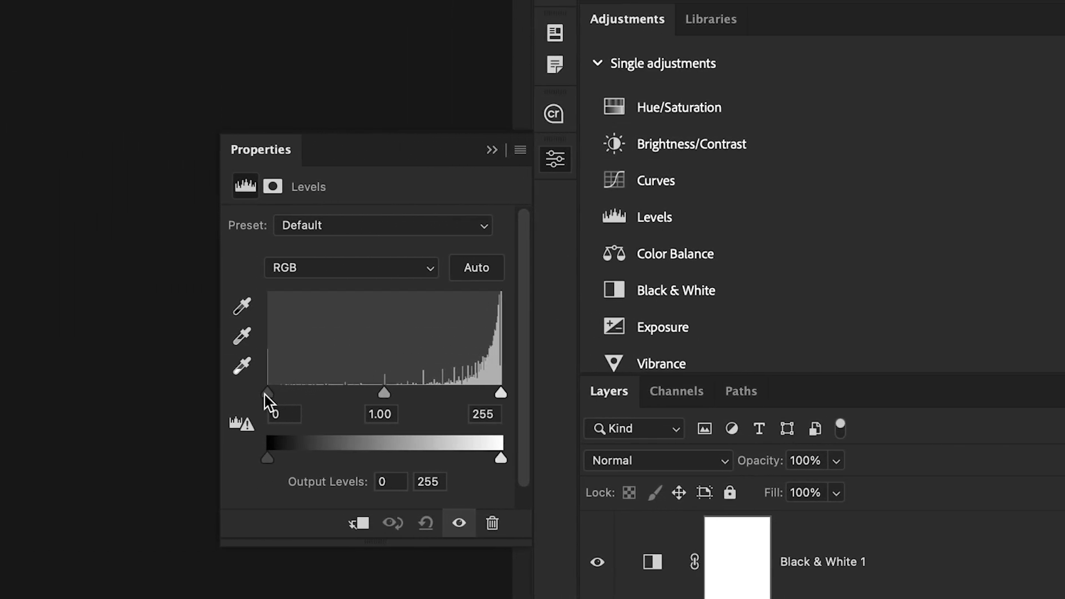
left_click_drag(267, 394, 400, 394)
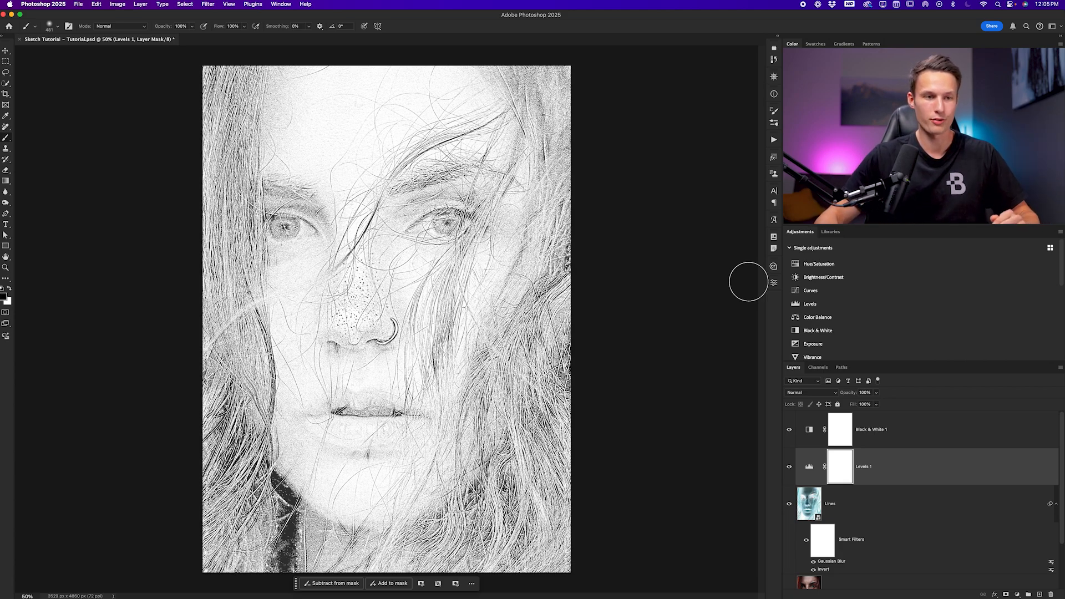
mouse_move(951, 428)
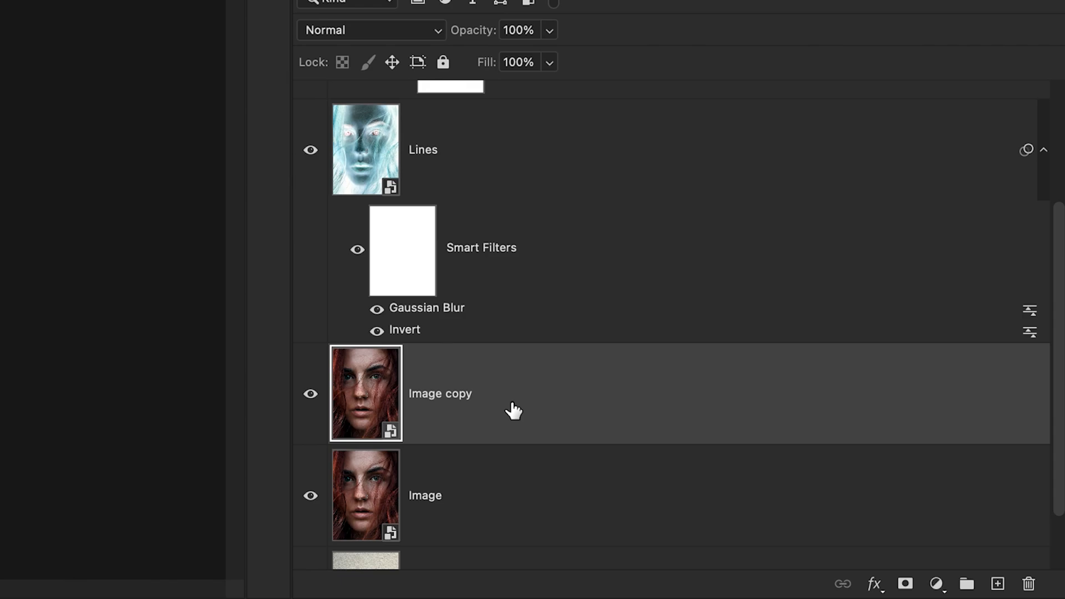
Move the portrait copy above Levels 1, duplicate it, rename one Charcoal, and hide Glowing edges.
left_click_drag(365, 394, 366, 228)
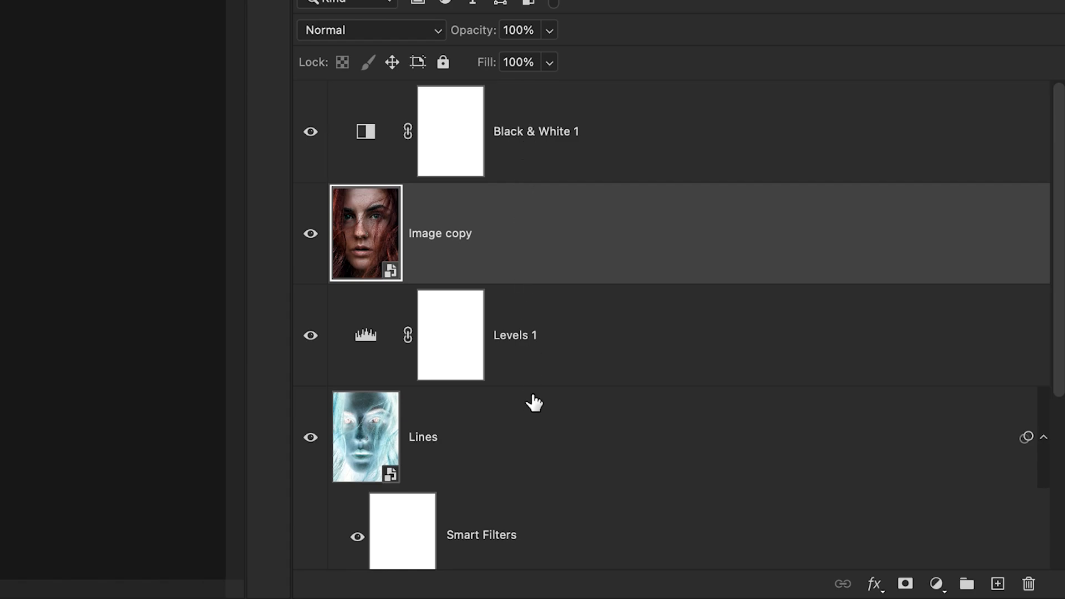
mouse_move(533, 240)
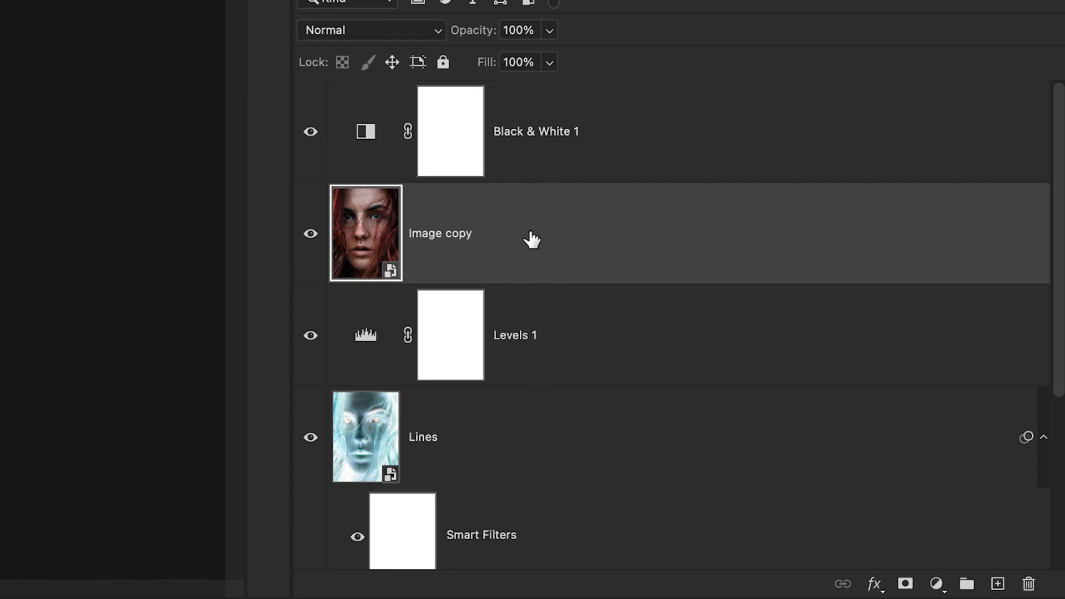
mouse_move(532, 240)
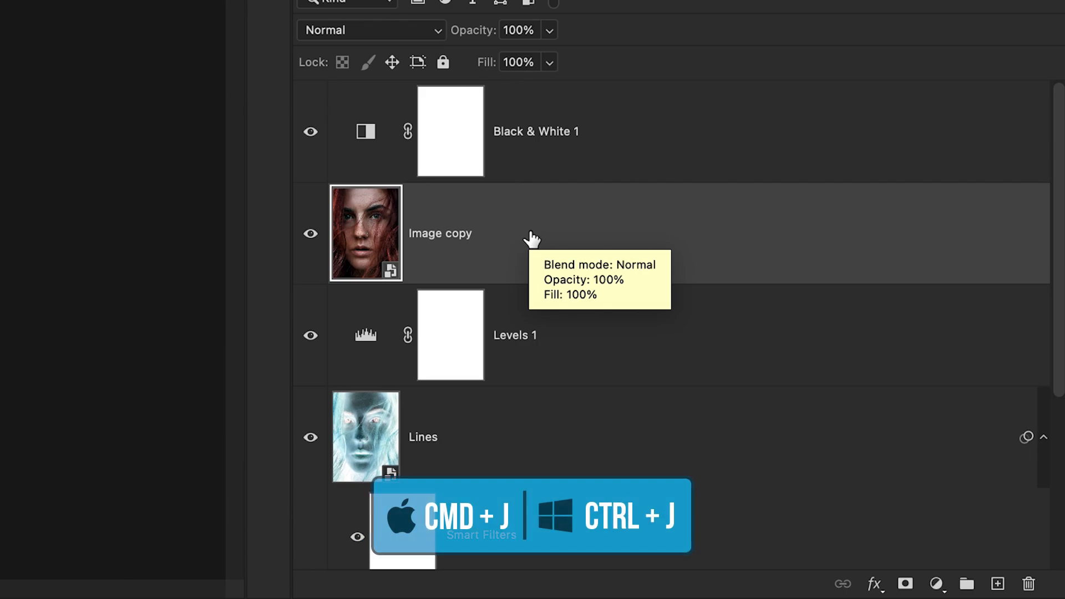
key("cmd+j")
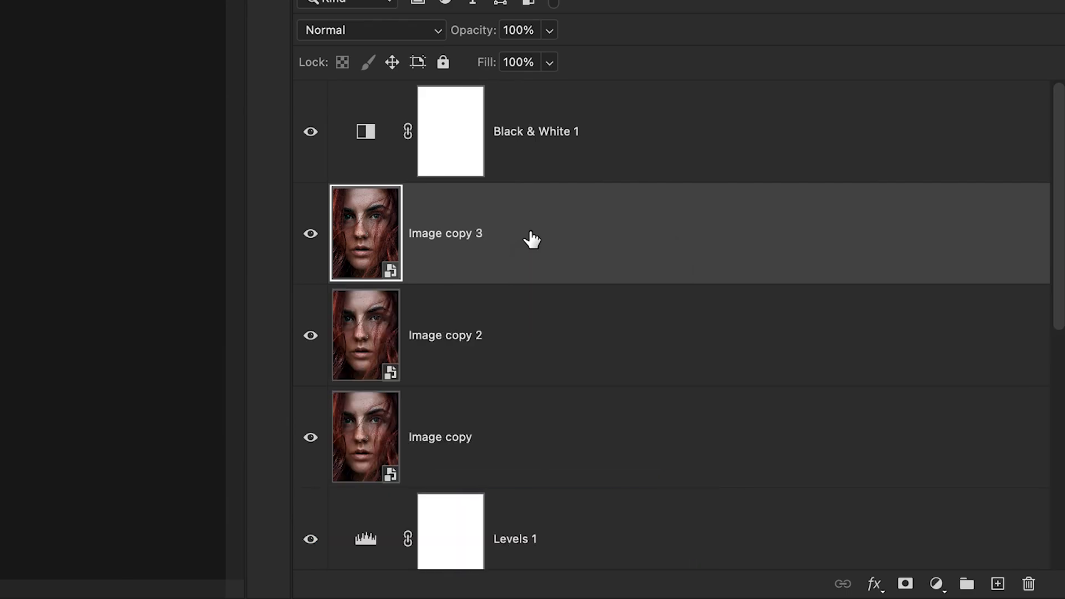
mouse_move(445, 441)
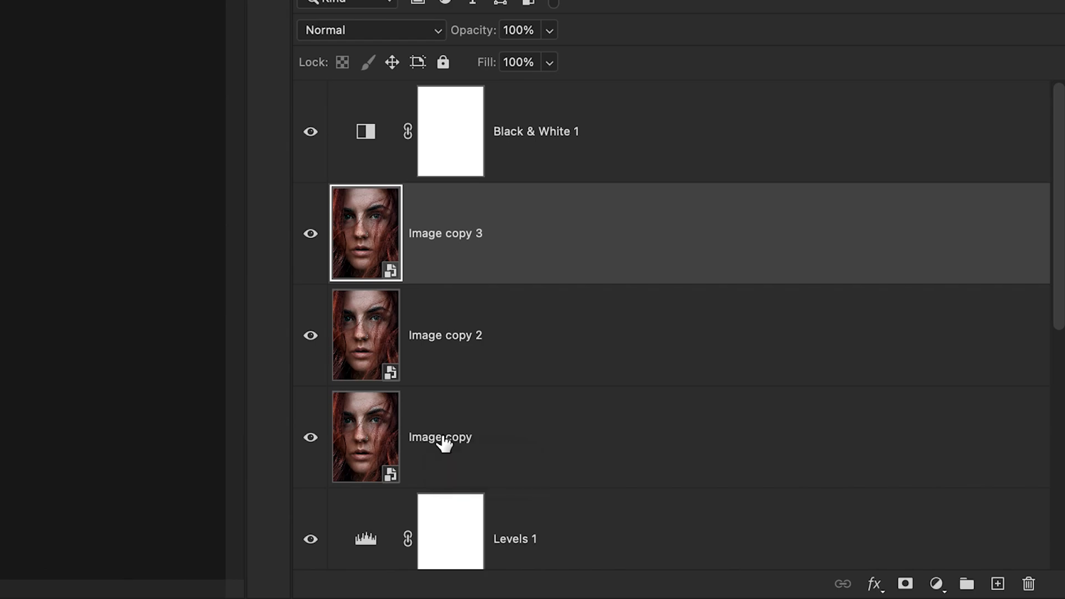
mouse_move(426, 446)
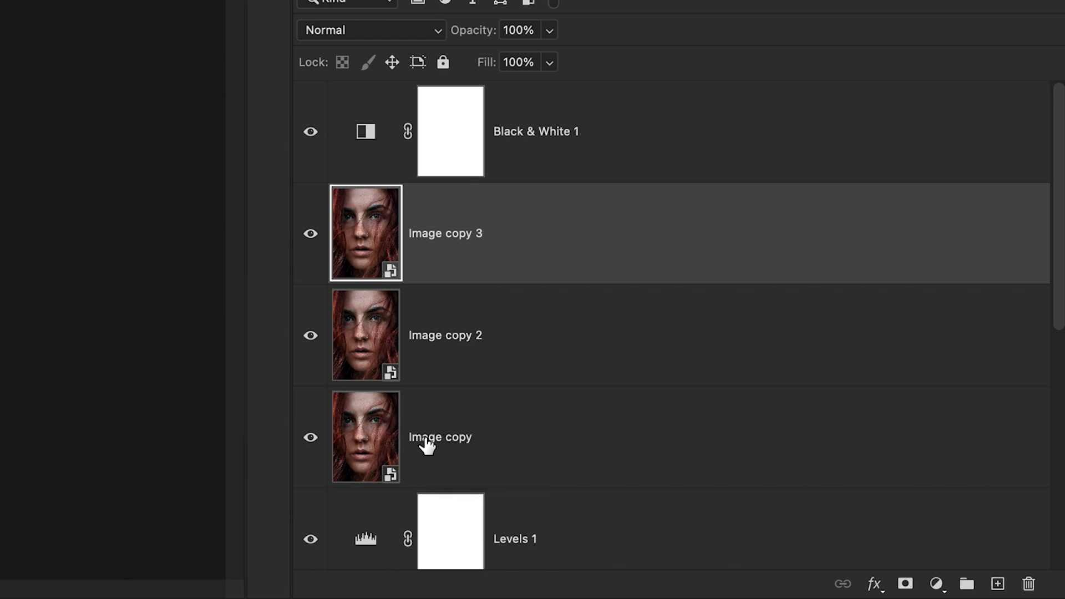
double_click(440, 437)
type("Sketch lines")
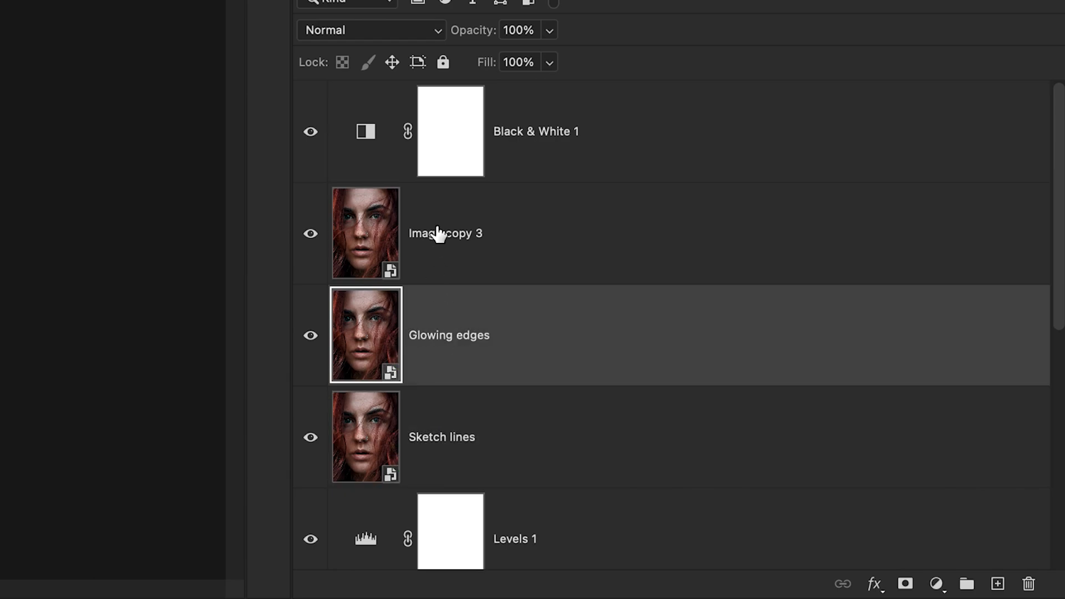
type("Charcoal")
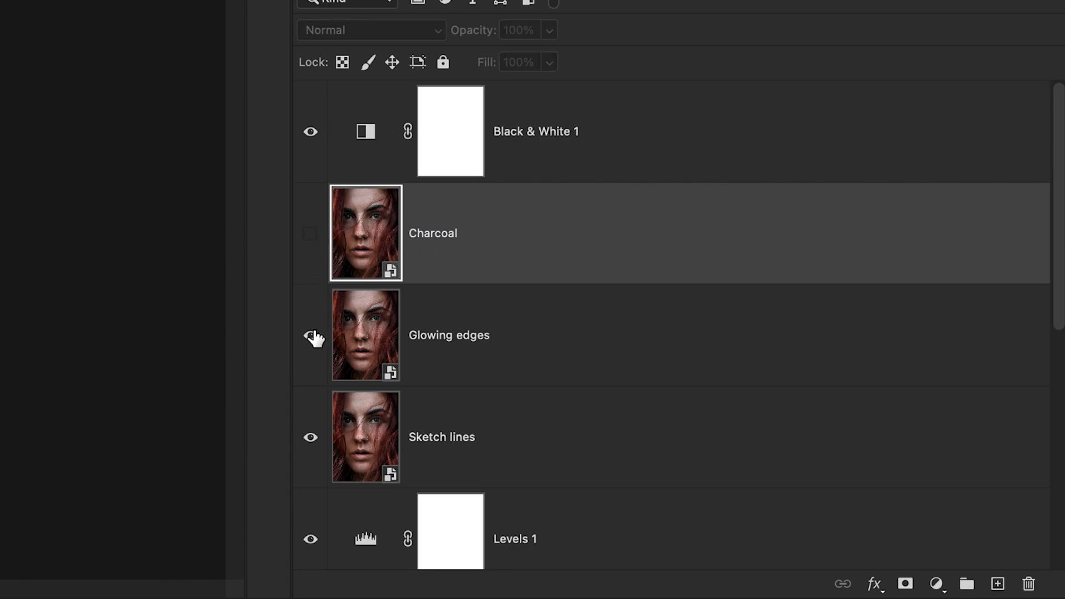
left_click(604, 437)
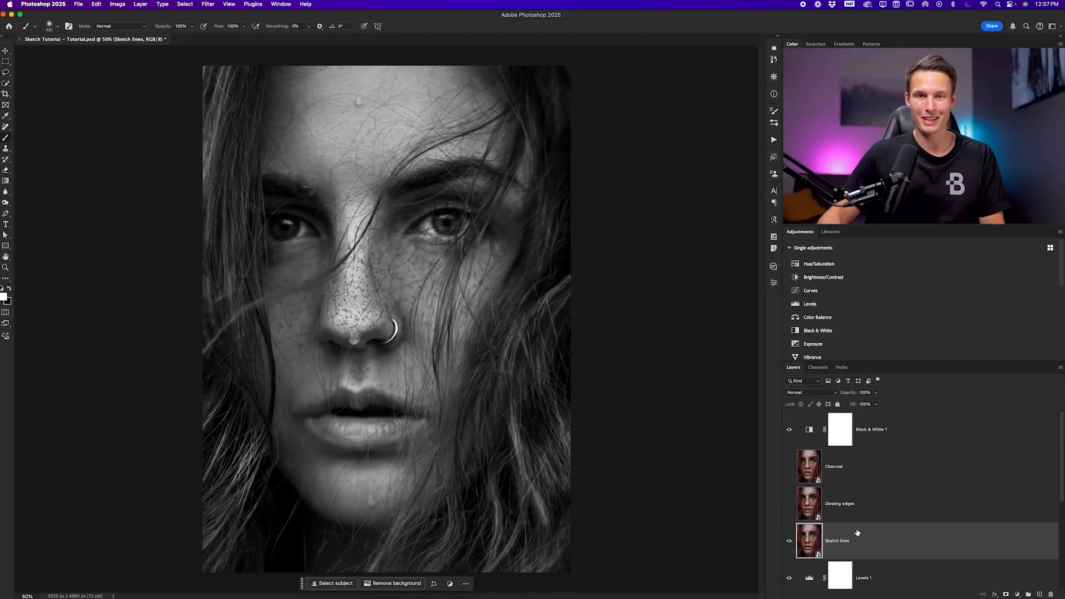
mouse_move(857, 532)
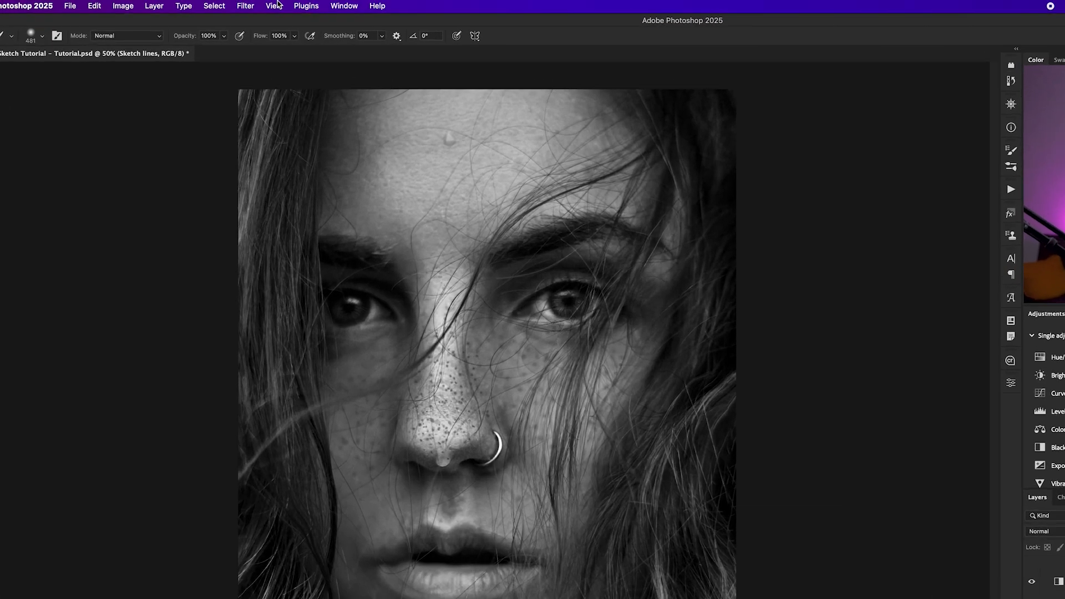
Apply the Filter Gallery's Graphic Pen effect to Sketch lines with stroke length 13.
left_click(245, 5)
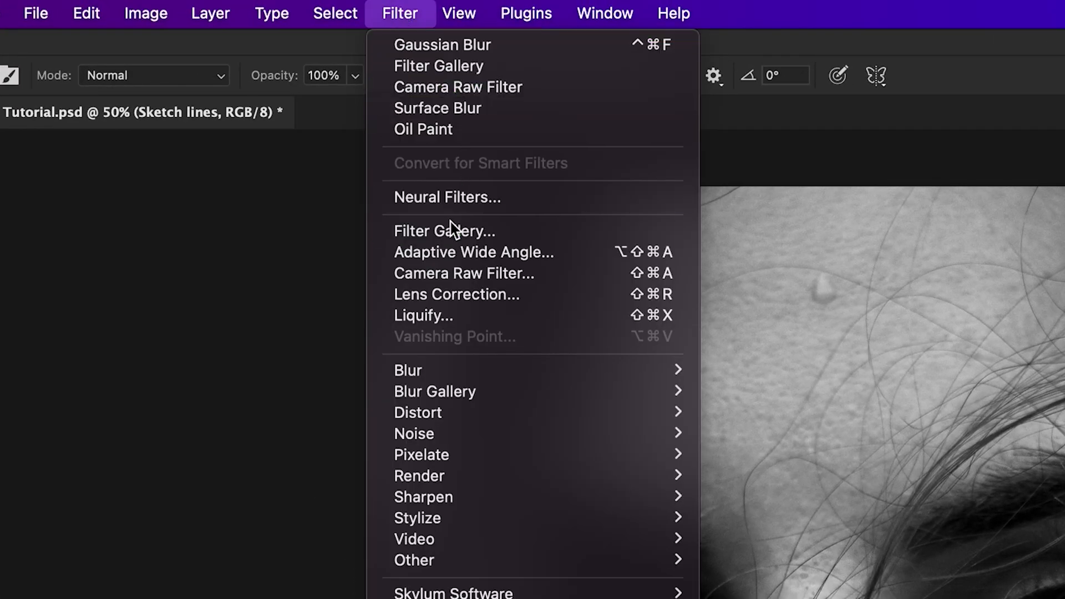
left_click(443, 230)
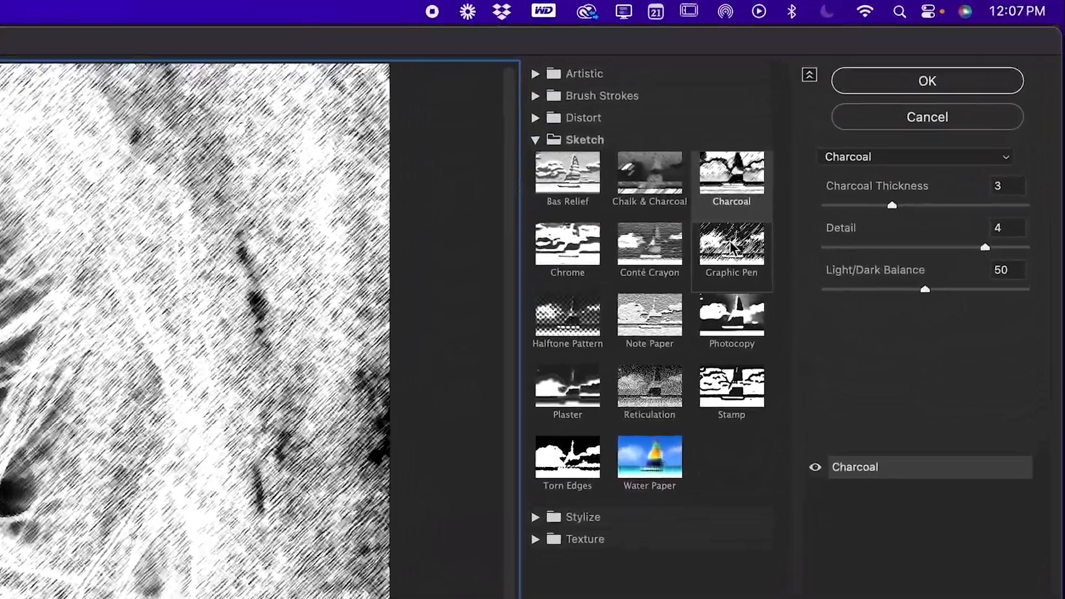
left_click(732, 245)
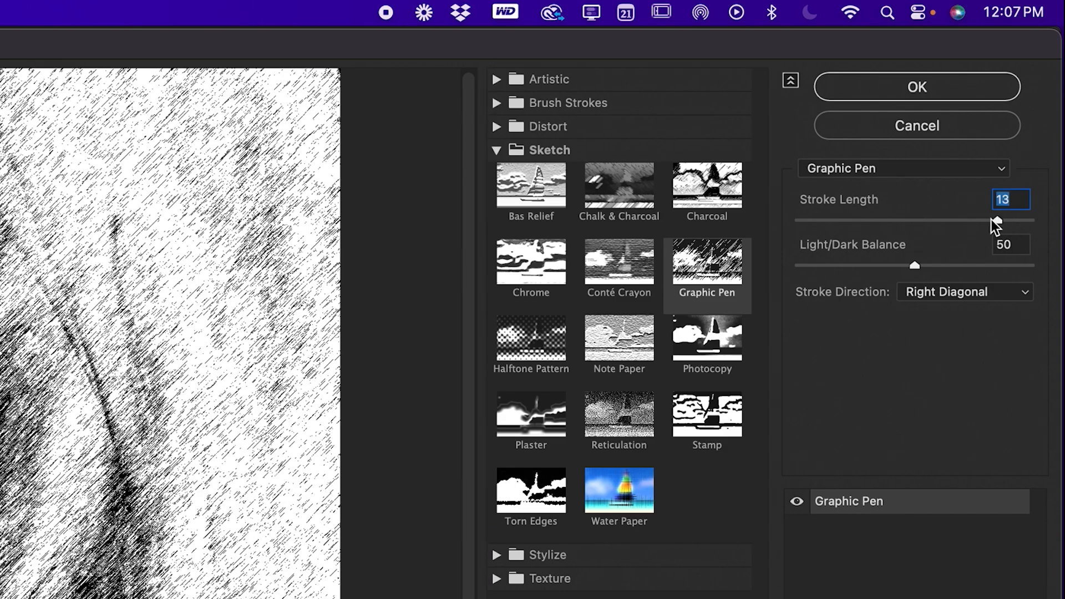
mouse_move(992, 228)
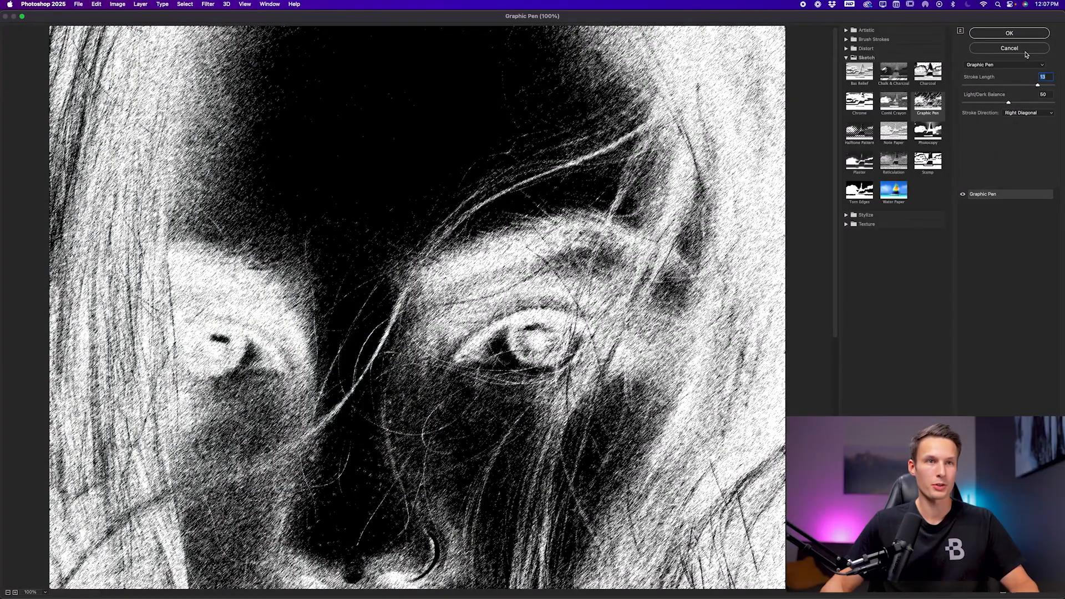
left_click(1009, 32)
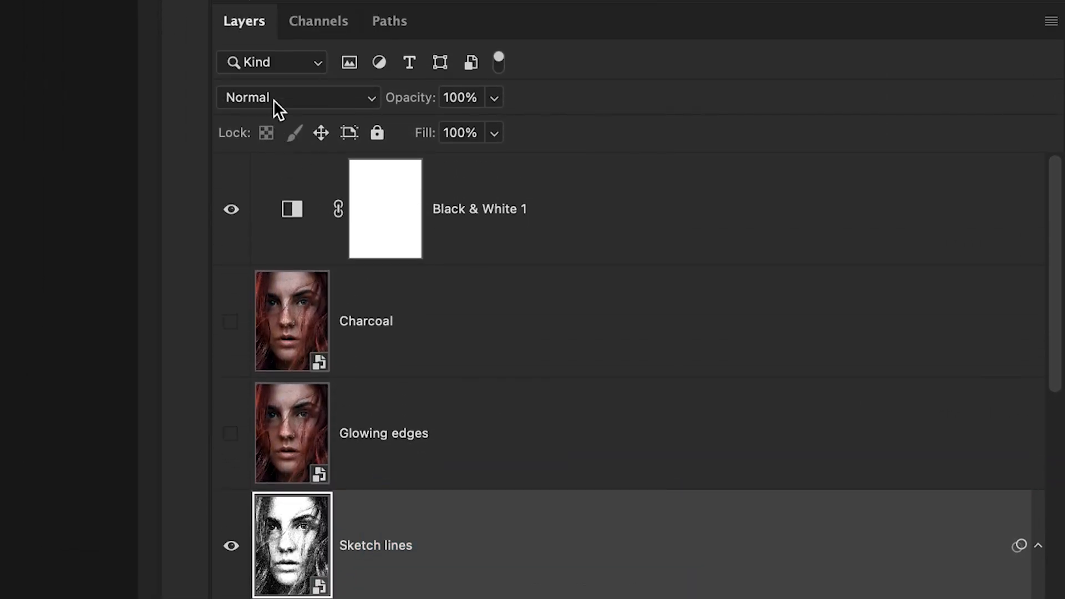
Open the blend mode list for the Sketch lines layer to pick Multiply.
left_click(297, 97)
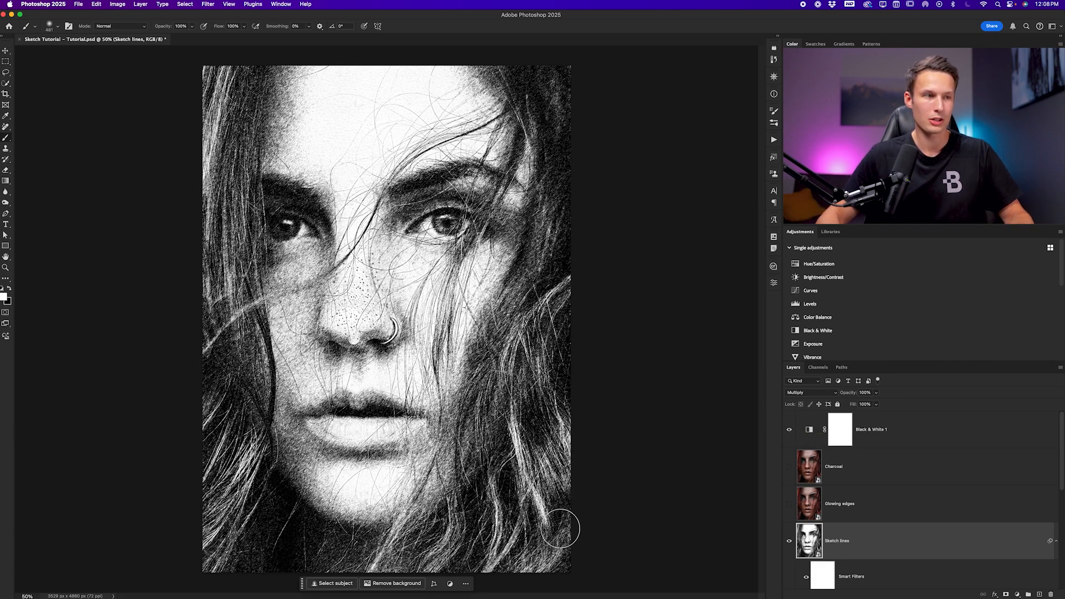
mouse_move(592, 388)
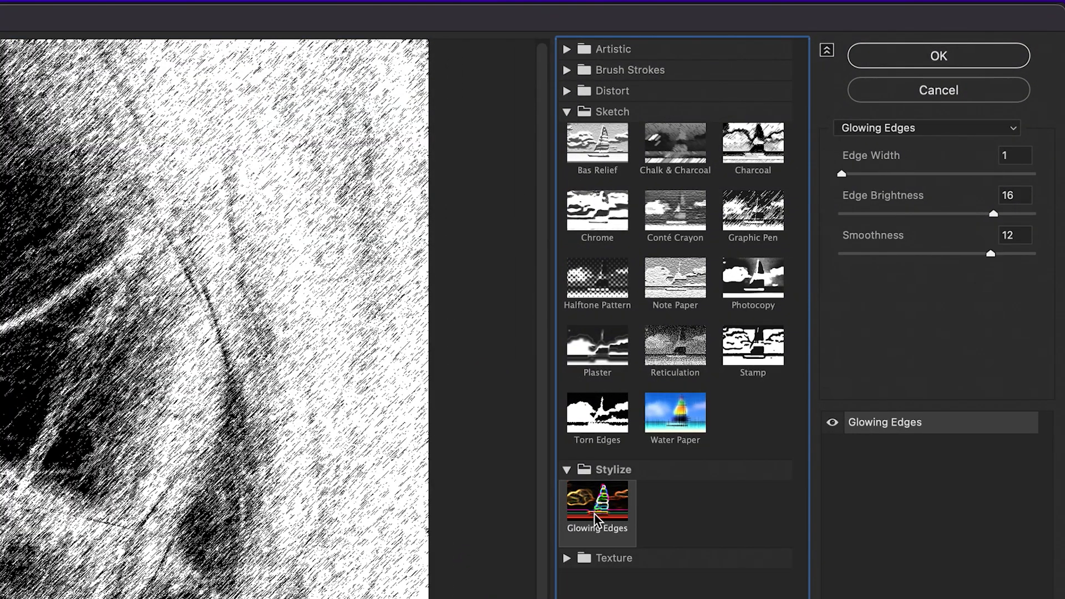
Apply Glowing Edges with width 1, brightness 16 and smoothness 12.
left_click(597, 505)
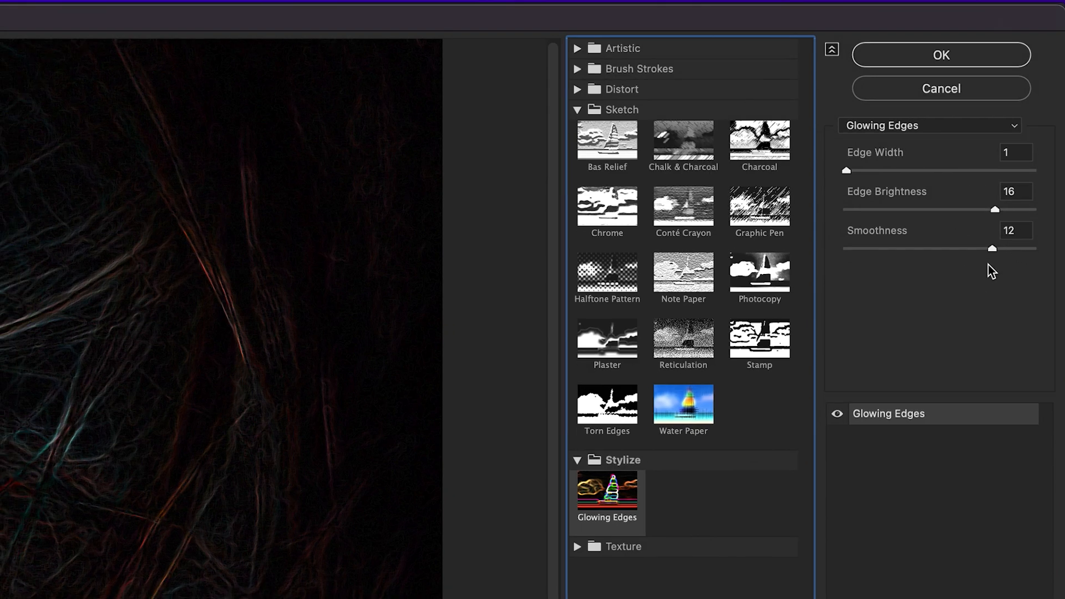
left_click(941, 55)
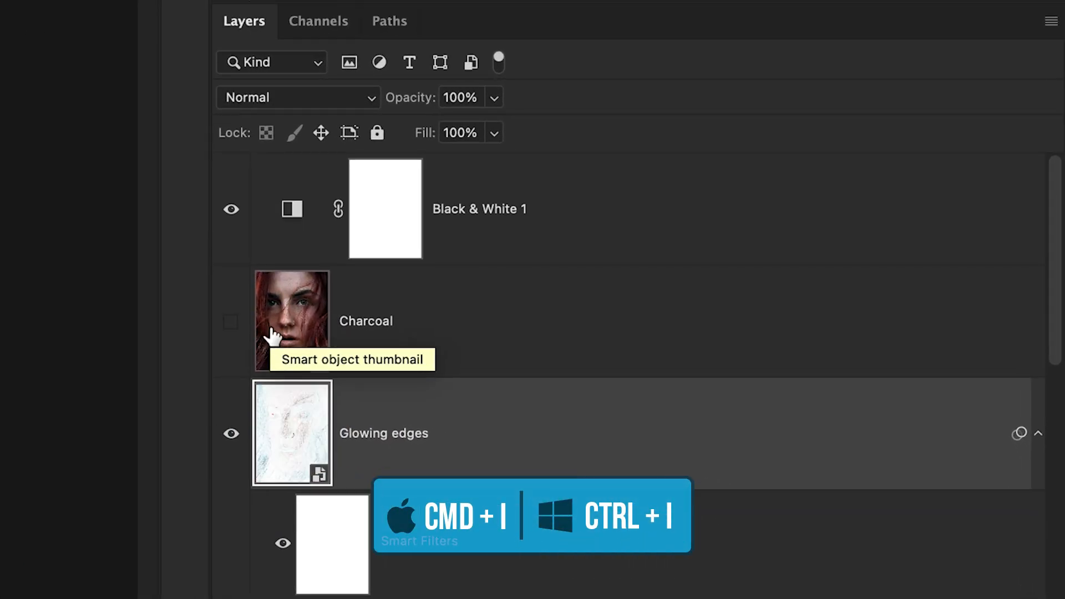
Change the Glowing edges layer's blend mode to Multiply.
left_click(297, 97)
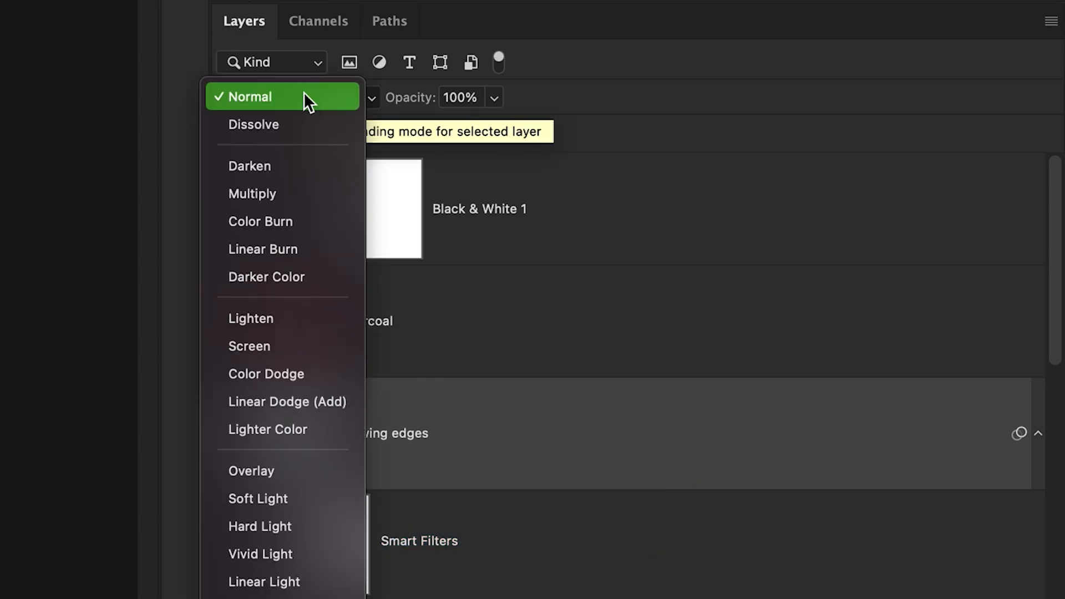
mouse_move(299, 196)
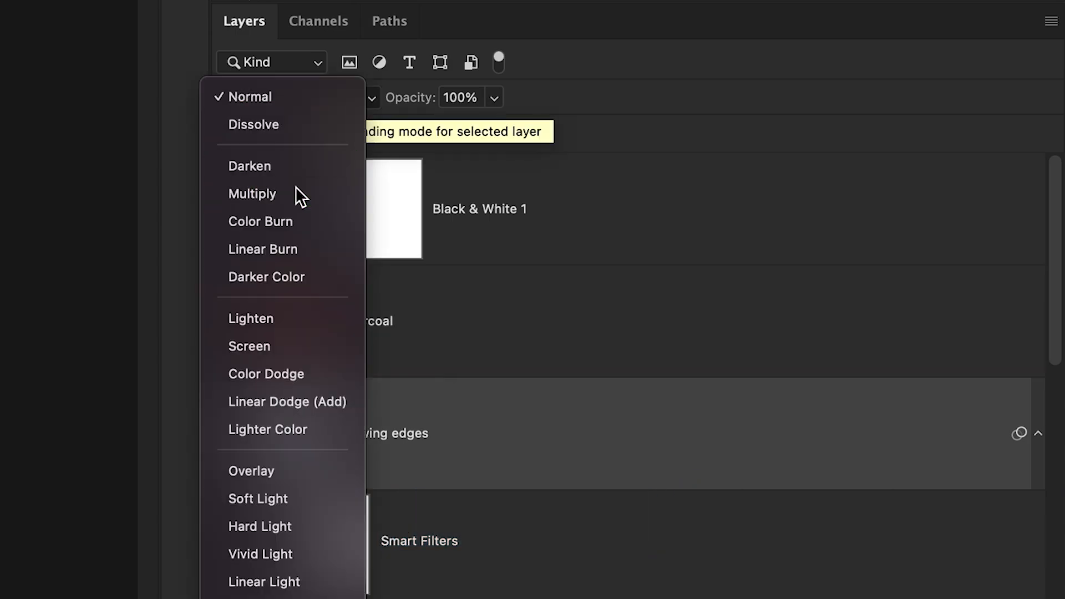
left_click(252, 194)
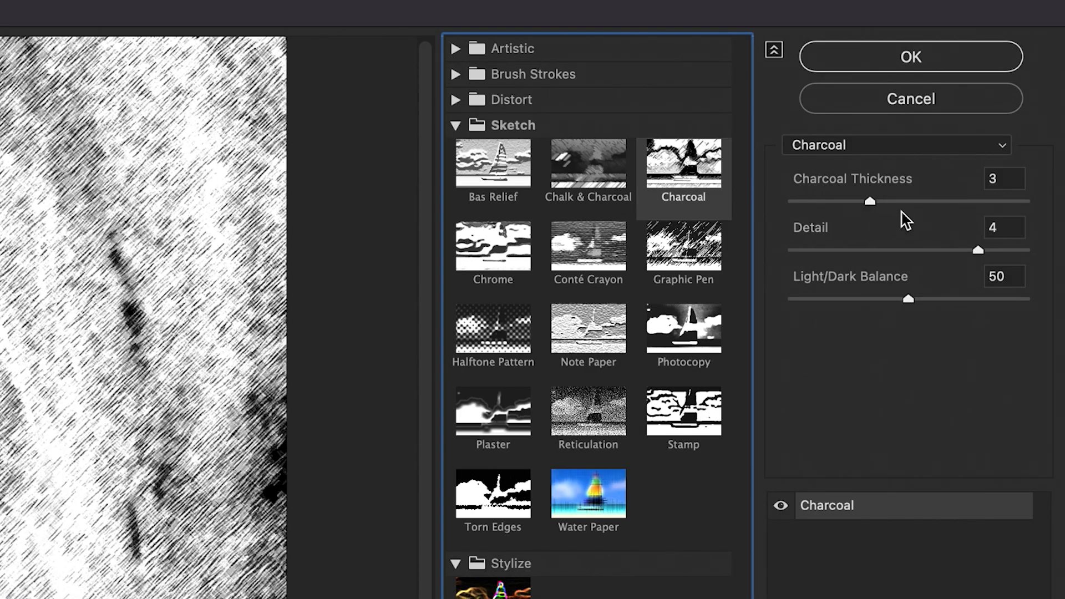
mouse_move(982, 265)
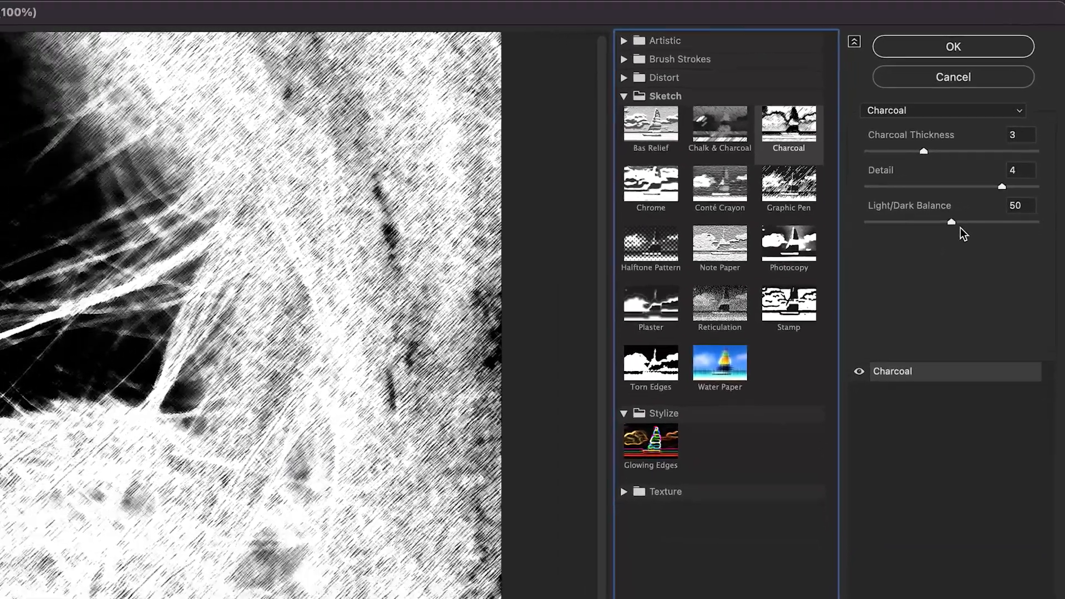
Confirm the Charcoal filter with thickness 3, detail 4 and balance 50.
left_click(952, 46)
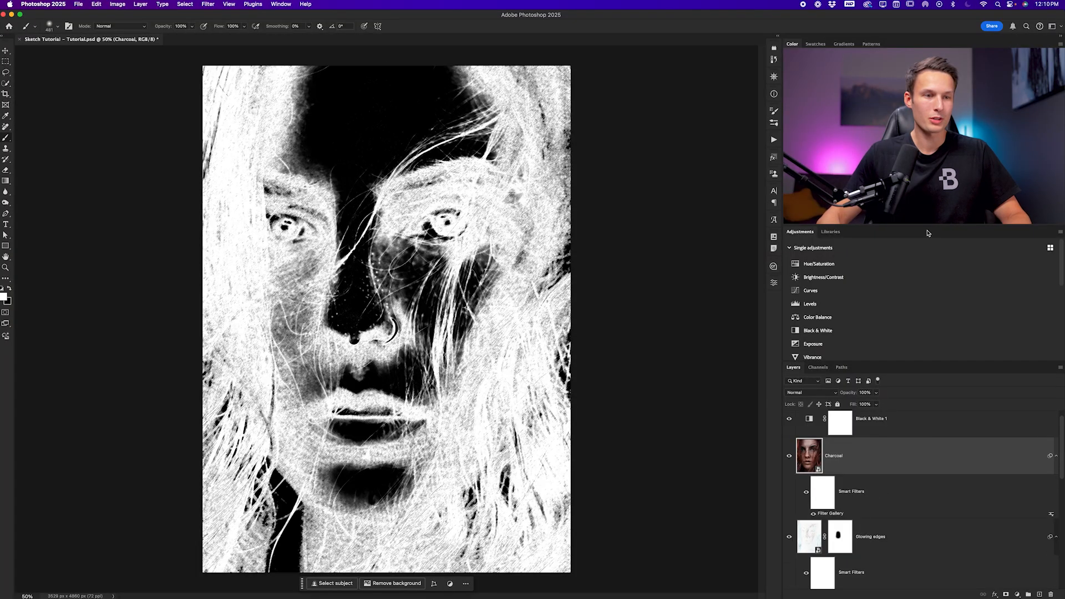
Invert the Charcoal layer, blend it in Multiply and lower its opacity to 45%.
key("cmd+i")
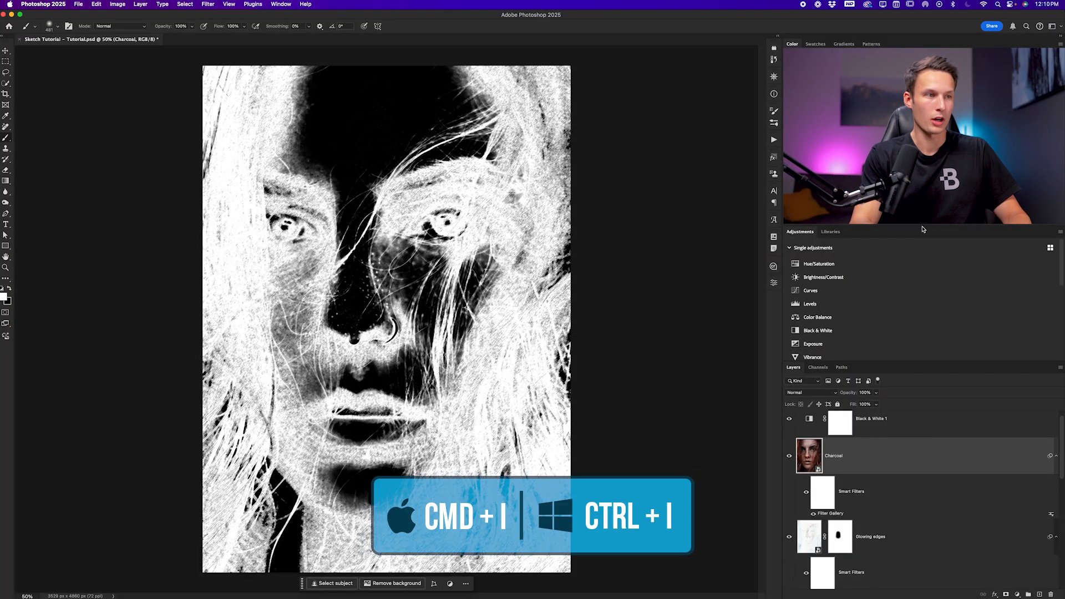
key("cmd+i")
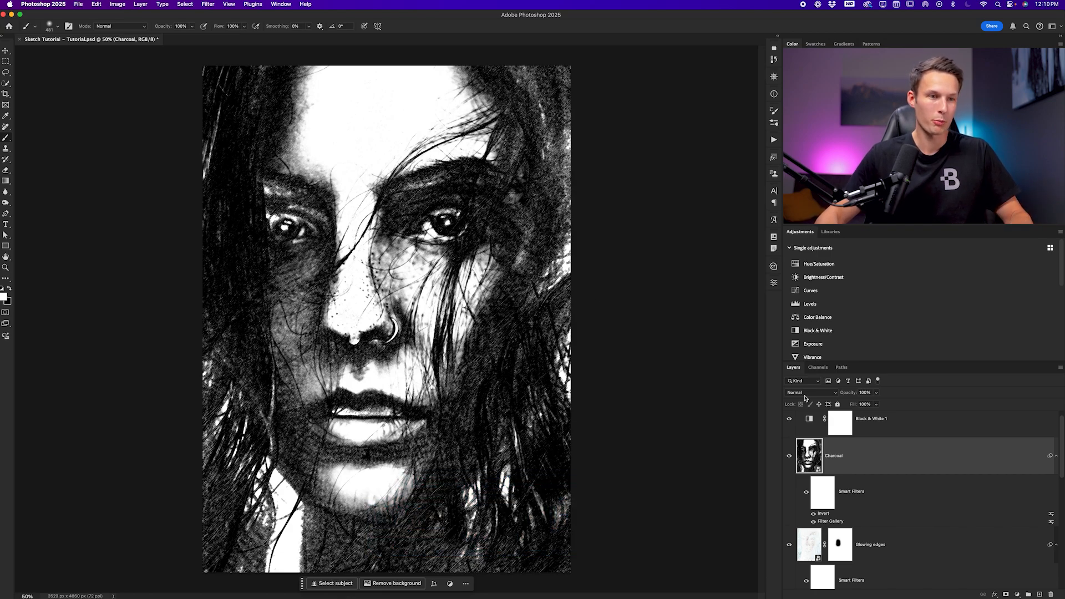
left_click(805, 392)
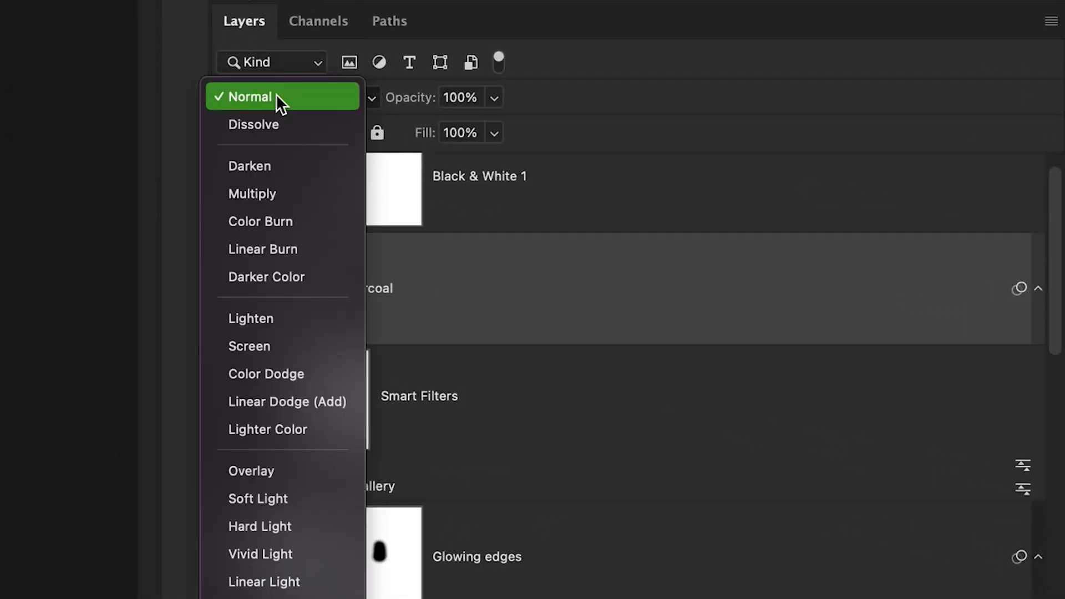
mouse_move(281, 276)
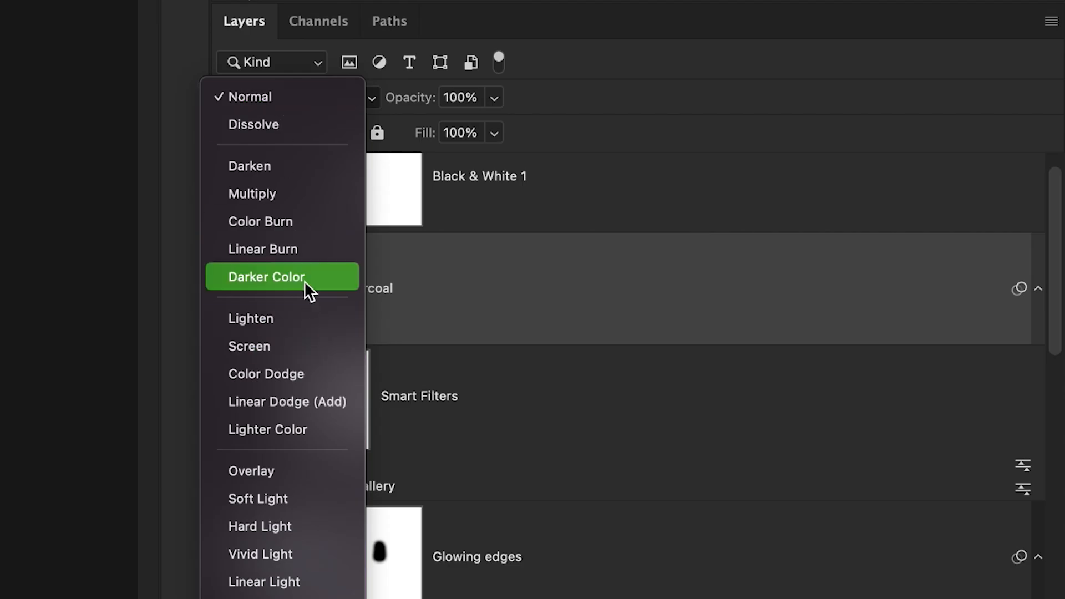
left_click(251, 193)
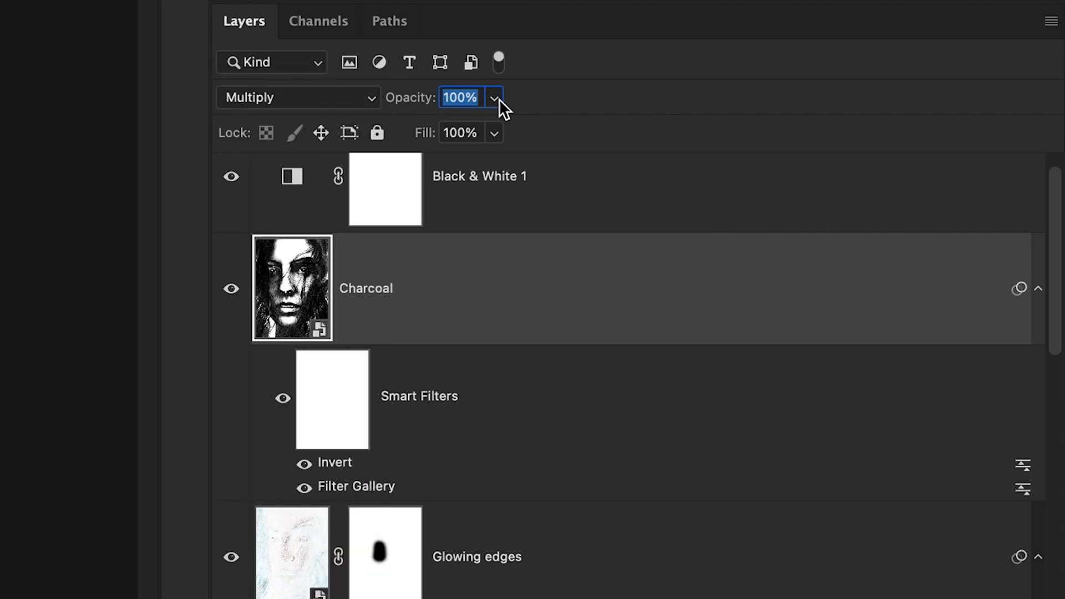
left_click_drag(496, 97, 455, 130)
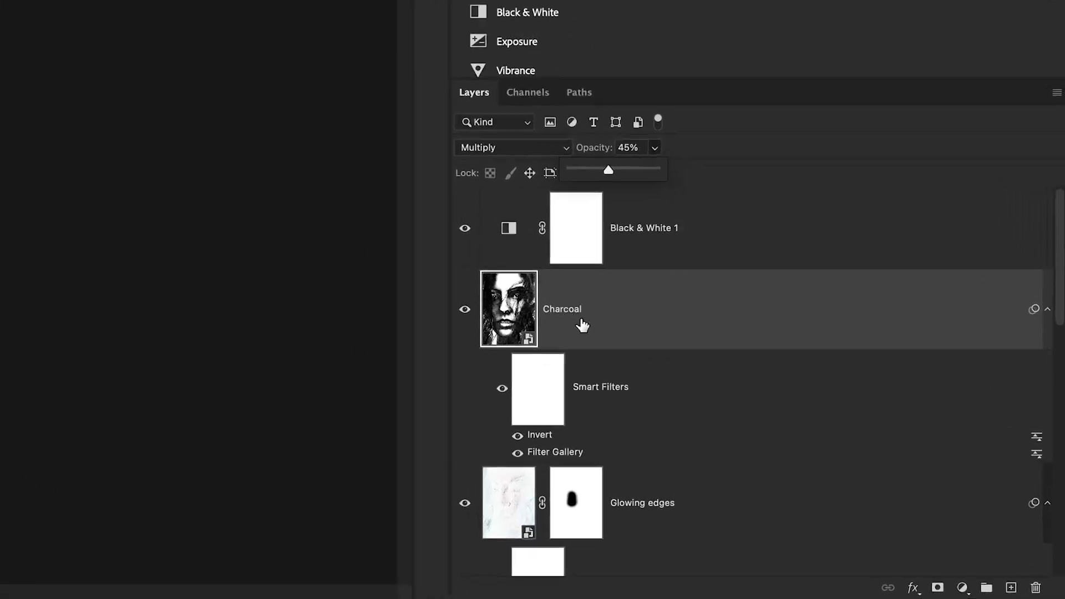
Set Group 1's blend mode from Pass Through to Multiply over Paper Texture.
scroll("down", 3)
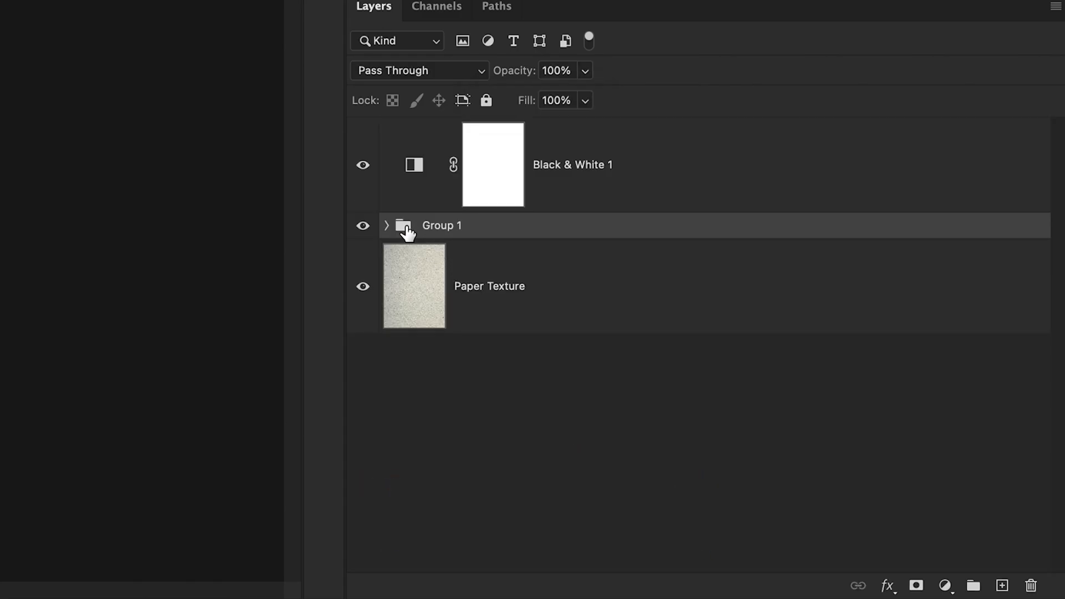
mouse_move(387, 225)
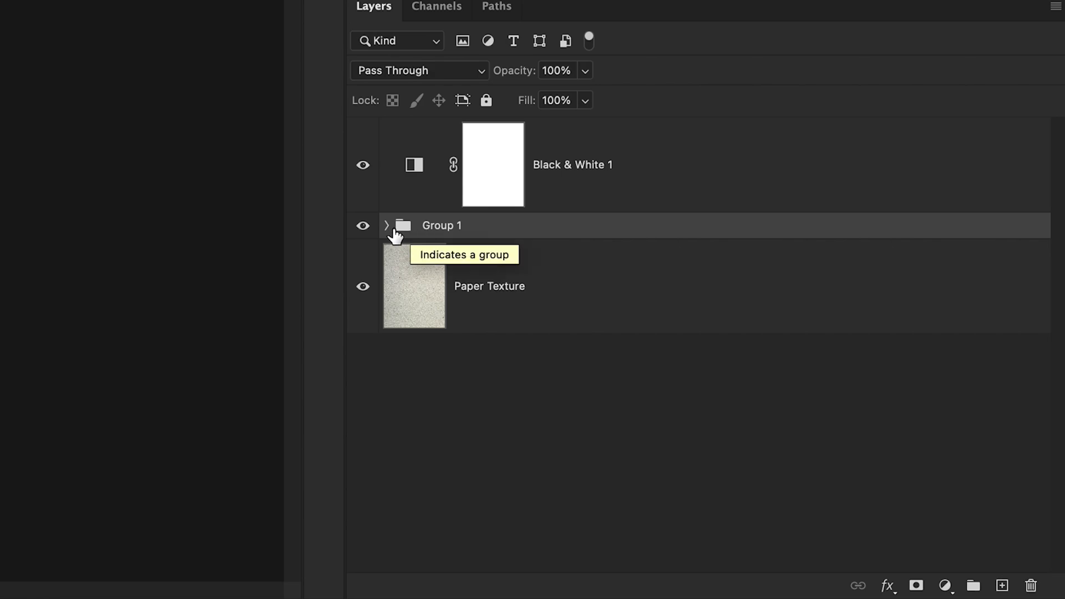
mouse_move(610, 122)
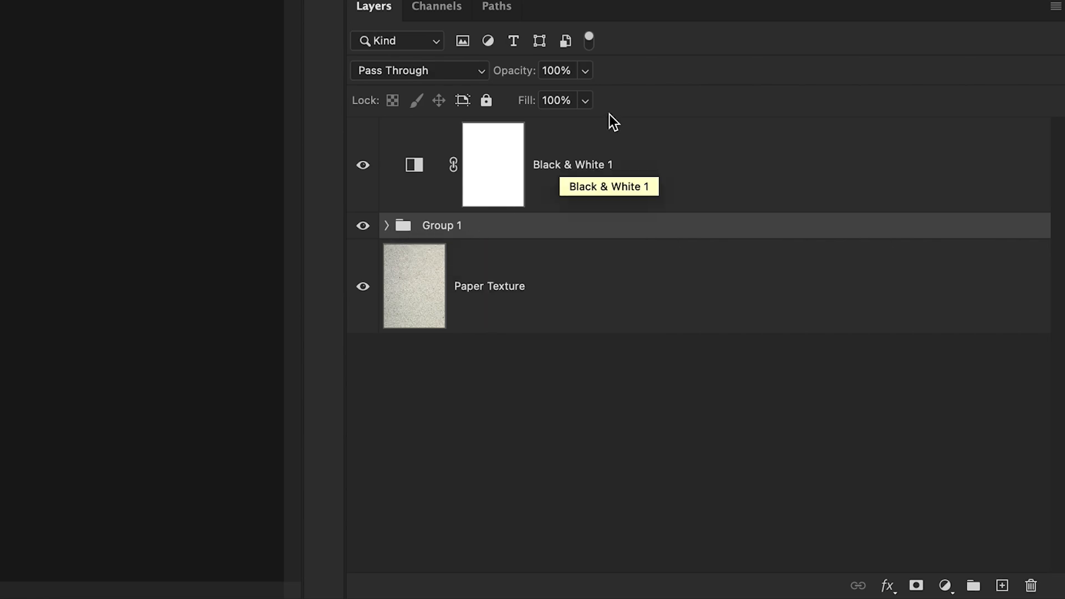
mouse_move(538, 294)
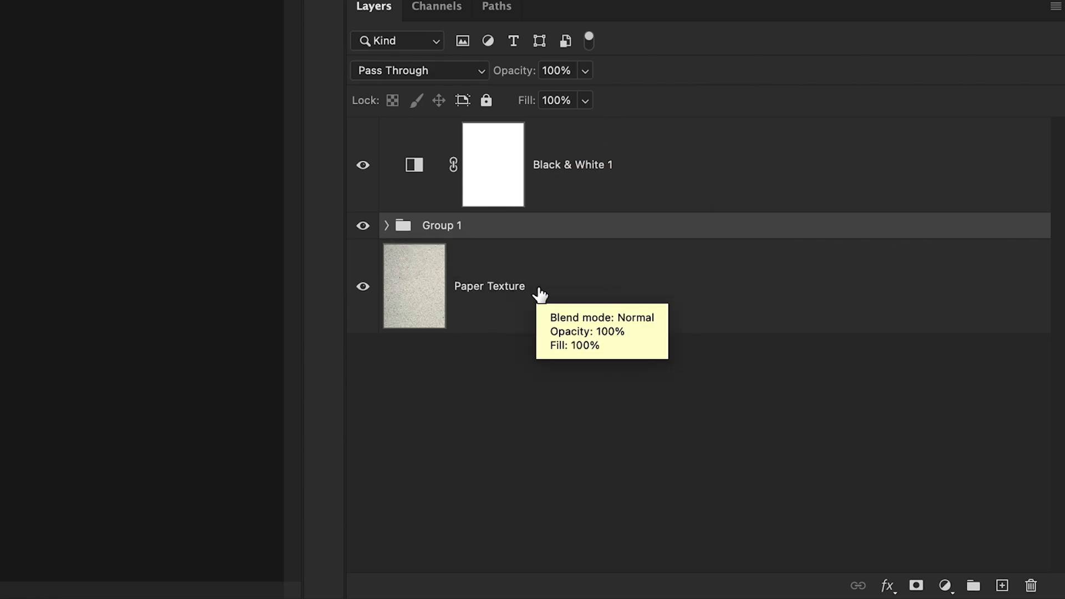
mouse_move(454, 234)
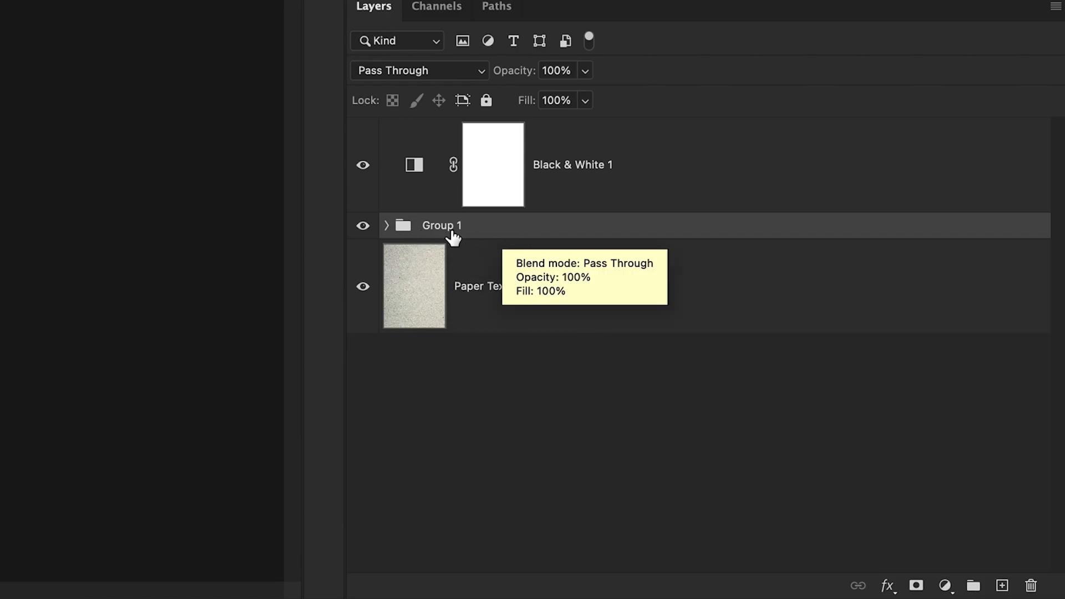
left_click(418, 70)
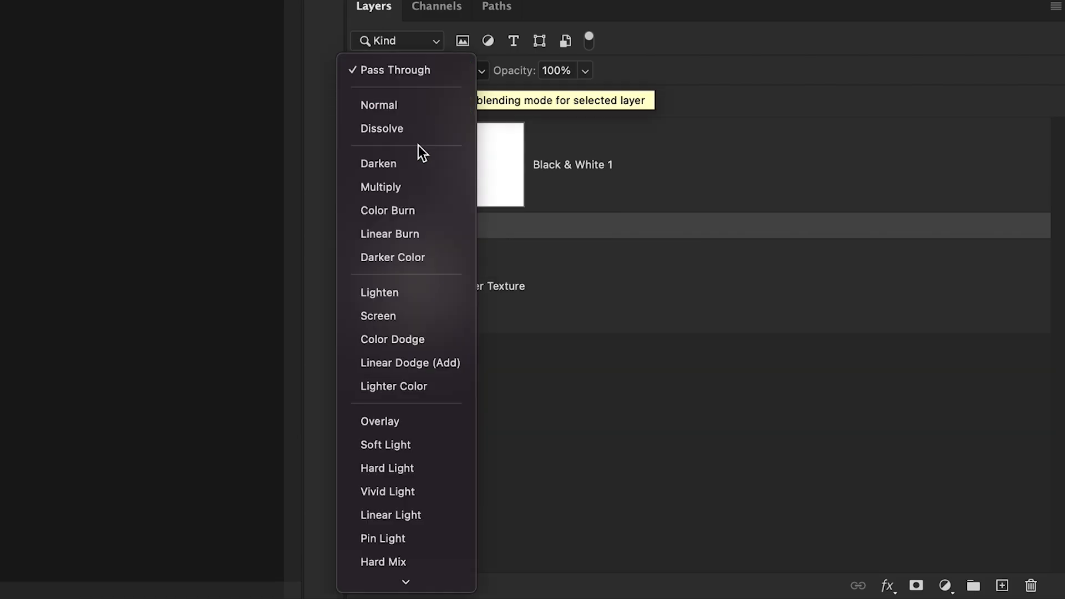
left_click(381, 187)
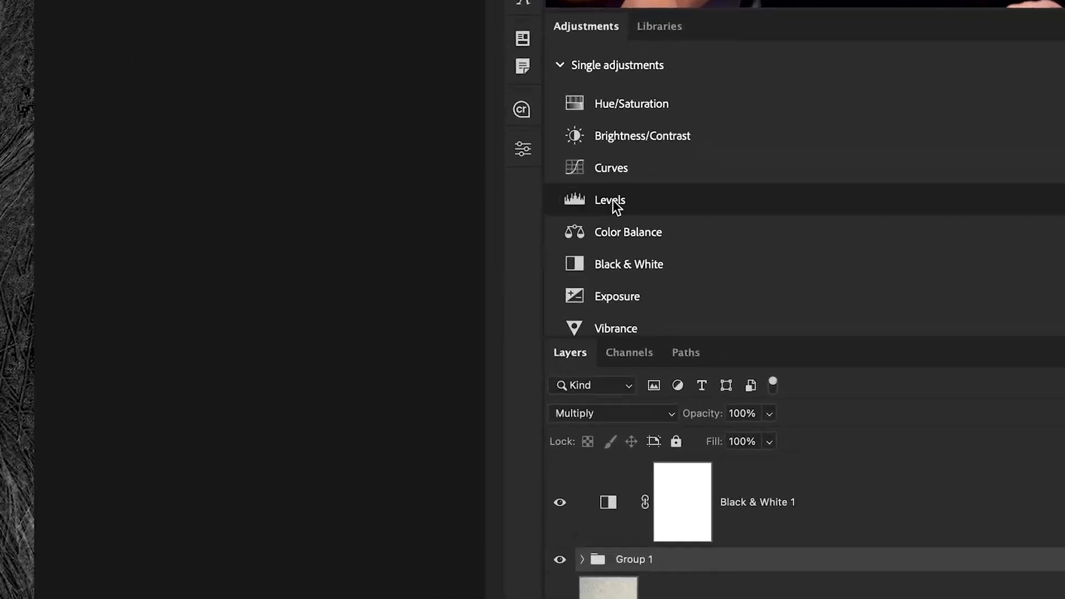
Add a Levels adjustment and drag the black input slider right to deepen shadows.
left_click(609, 199)
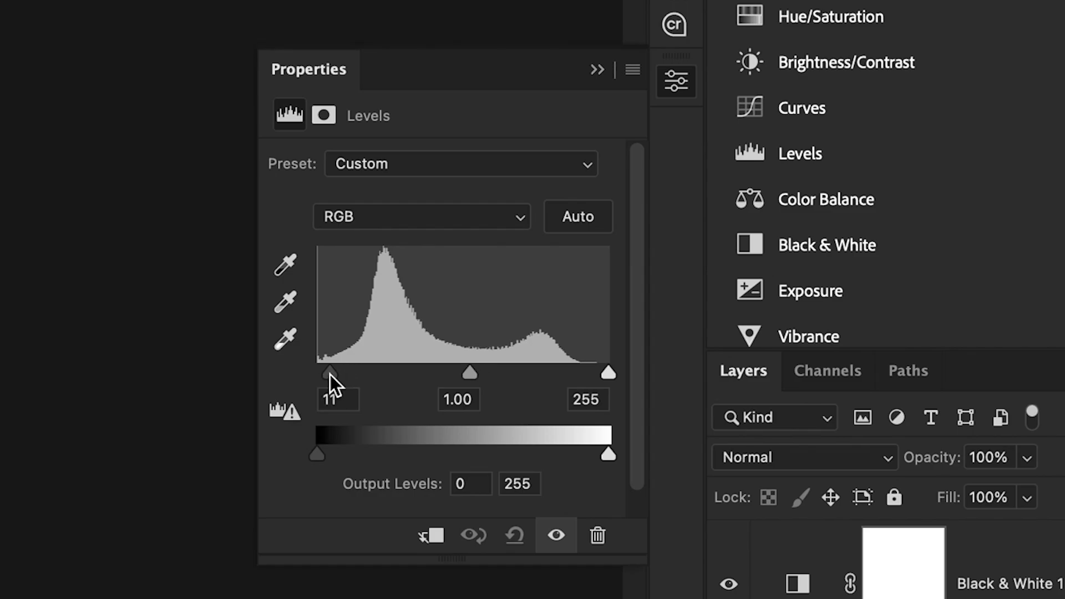
left_click_drag(608, 372, 564, 373)
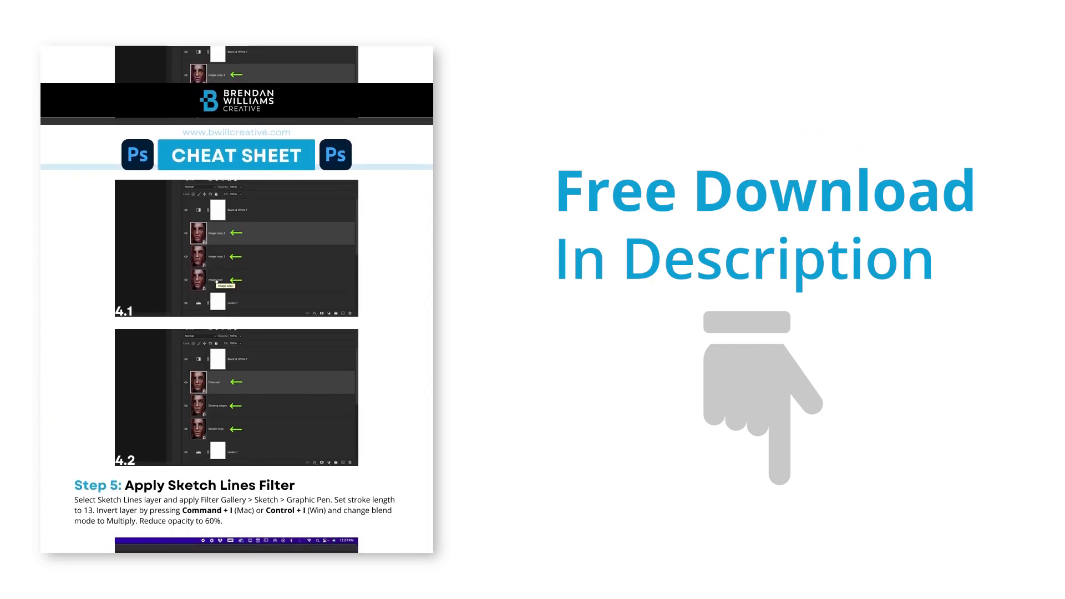
scroll("down", 3)
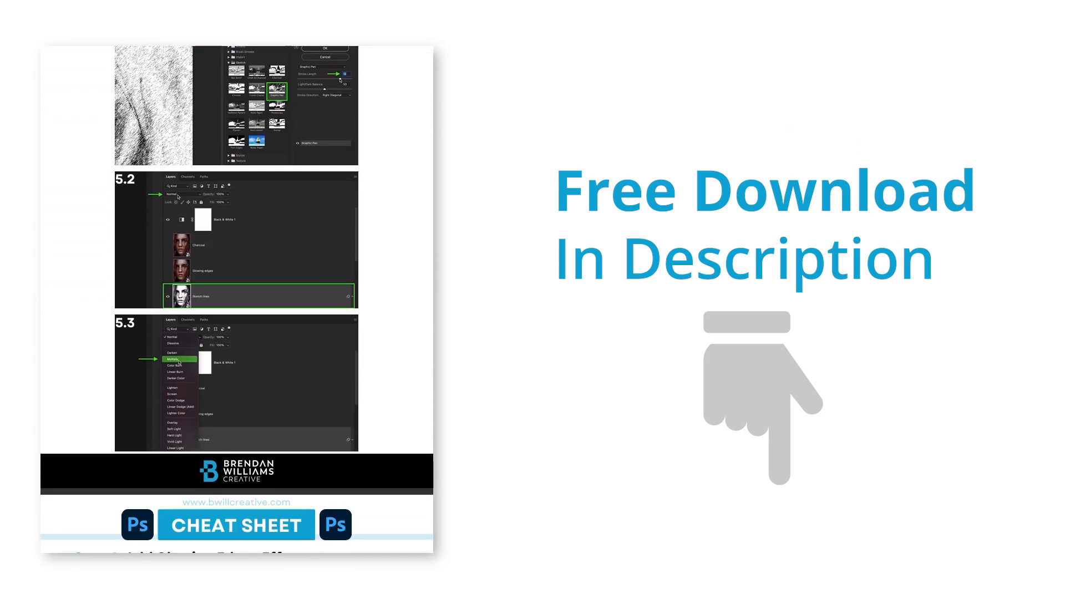